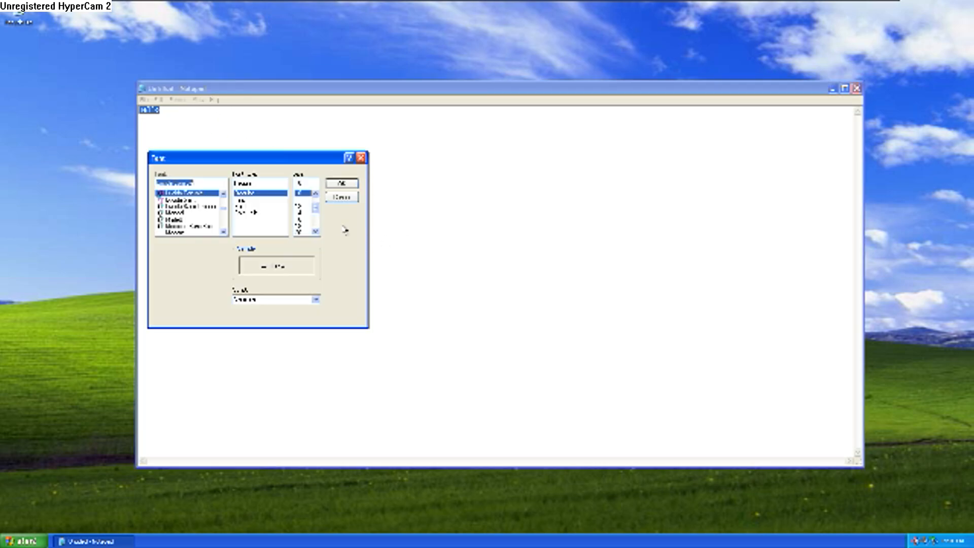
Choose a larger font size in Notepad's Font dialog and apply it.
{"action": "left_click", "coordinate": [341, 183]}
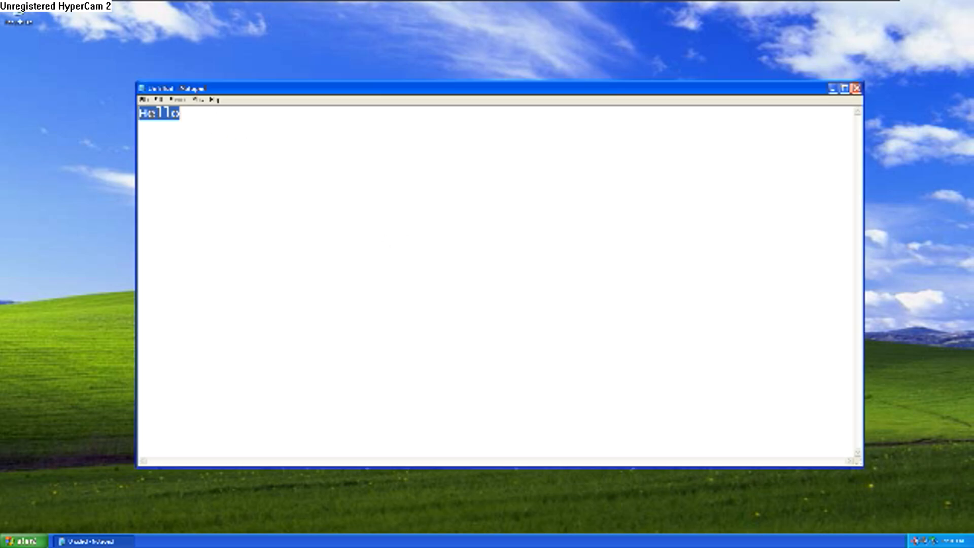
{"action": "left_click", "coordinate": [204, 99]}
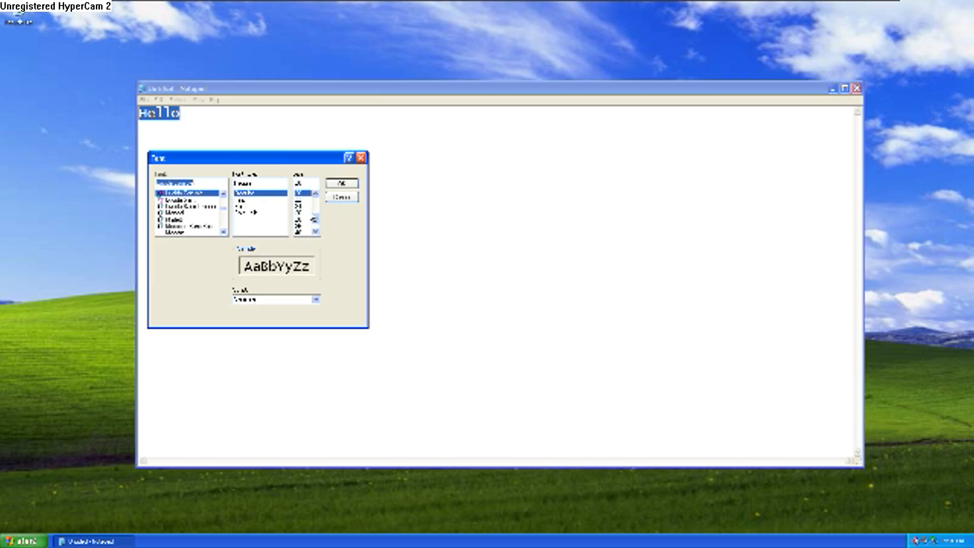
{"action": "left_click", "coordinate": [342, 183]}
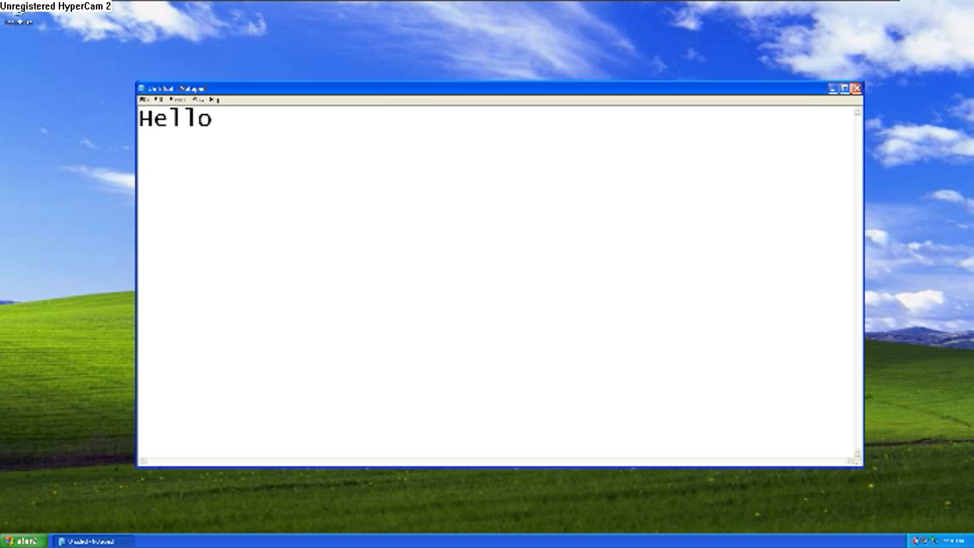
Write the intro line greeting everybody and saying this shows how to install msn.
{"action": "type", "text": "e"}
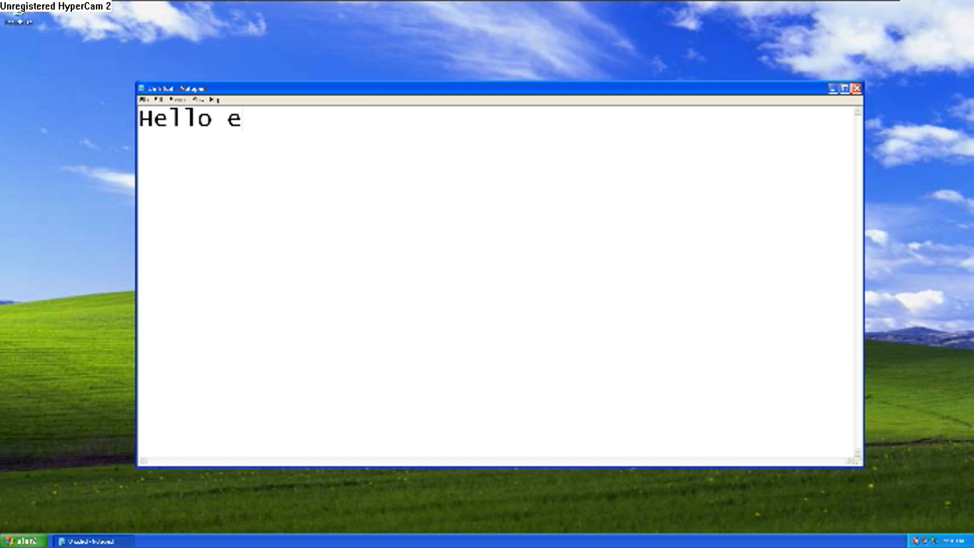
{"action": "type", "text": "verybody."}
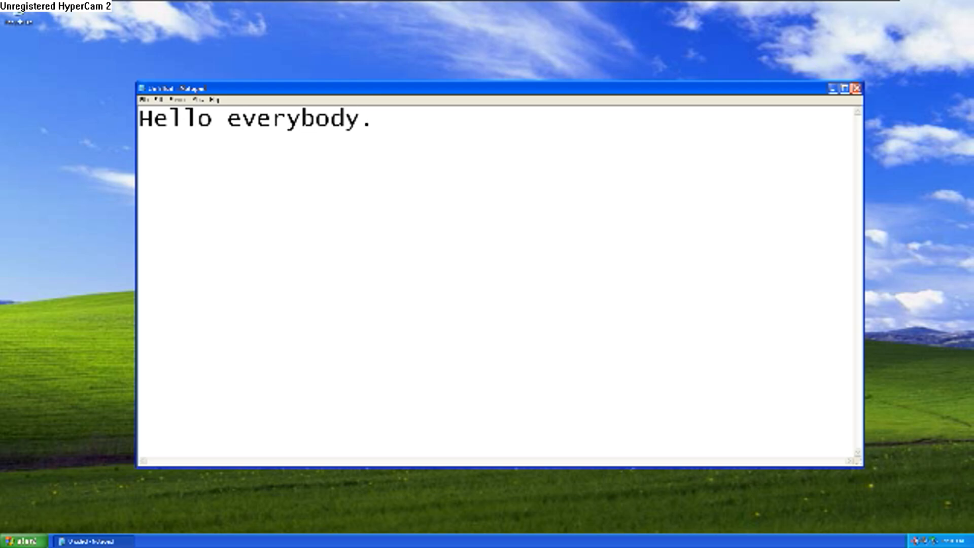
{"action": "type", "text": ".."}
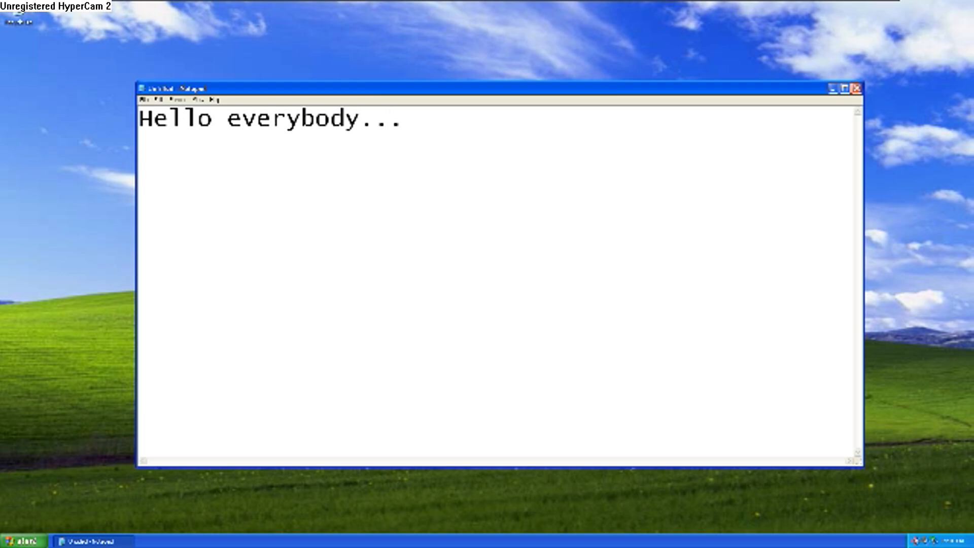
{"action": "type", "text": "today im goin"}
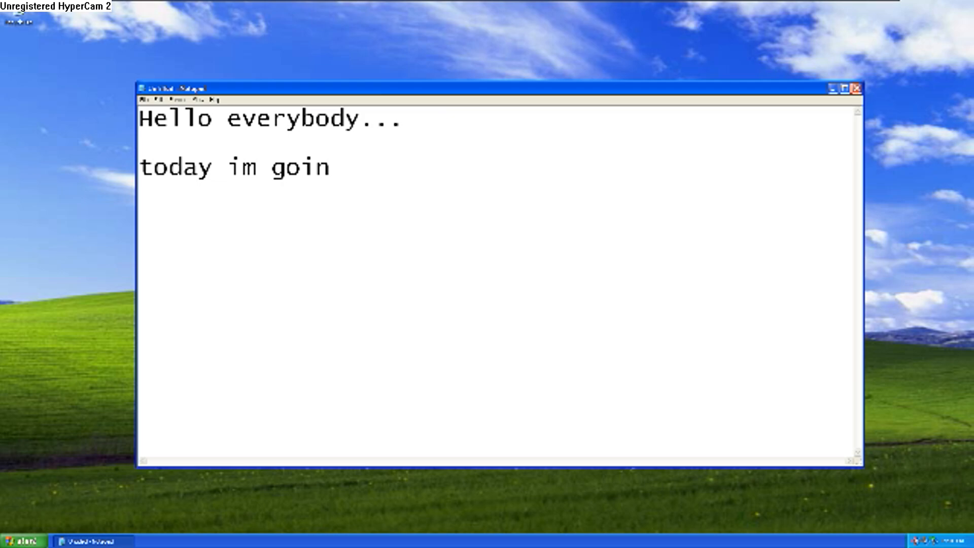
{"action": "type", "text": "to shoe y"}
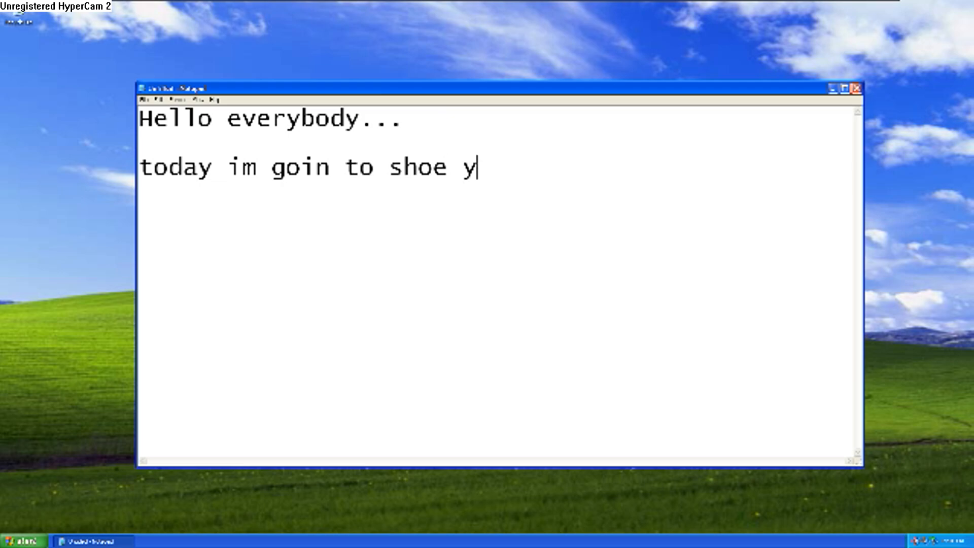
{"action": "type", "text": "ou how to"}
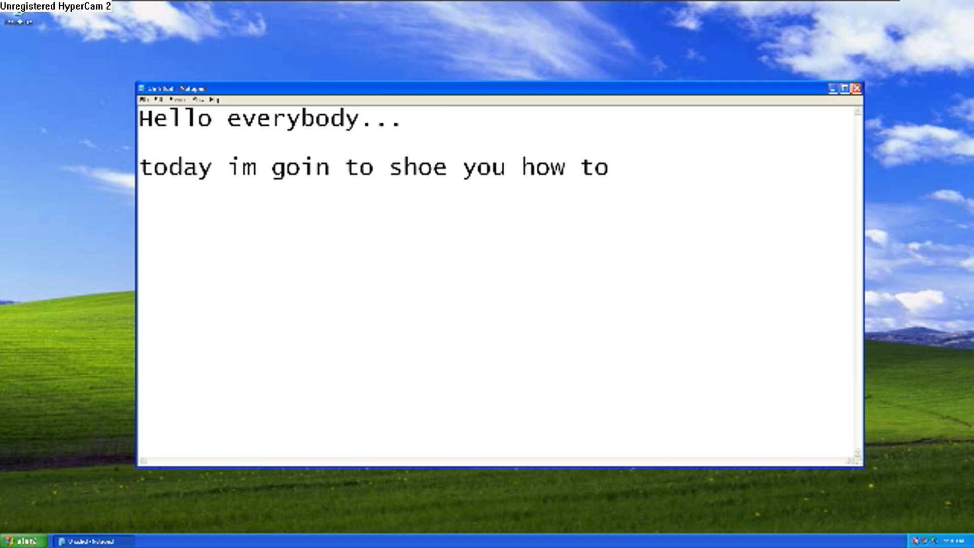
{"action": "type", "text": "instal"}
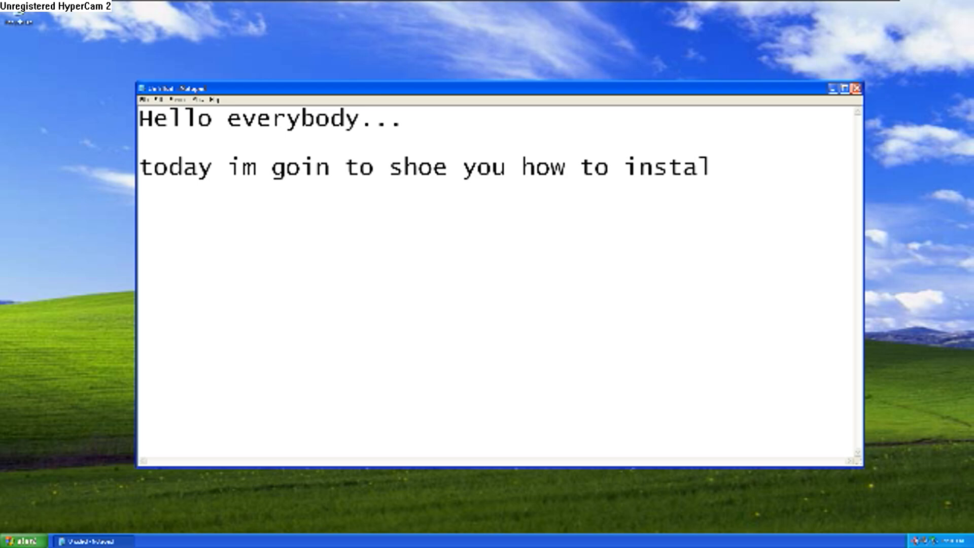
{"action": "type", "text": "l msn"}
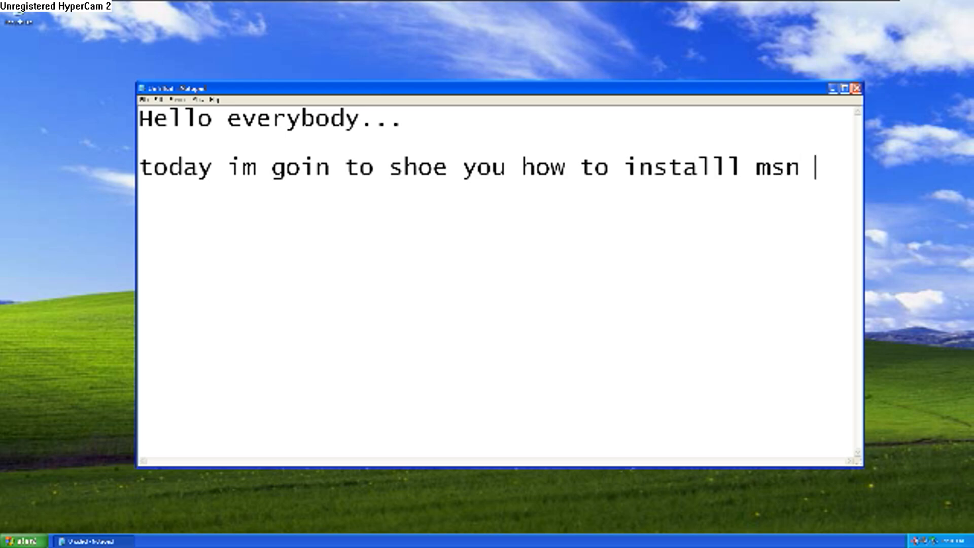
{"action": "type", "text": "on moderna"}
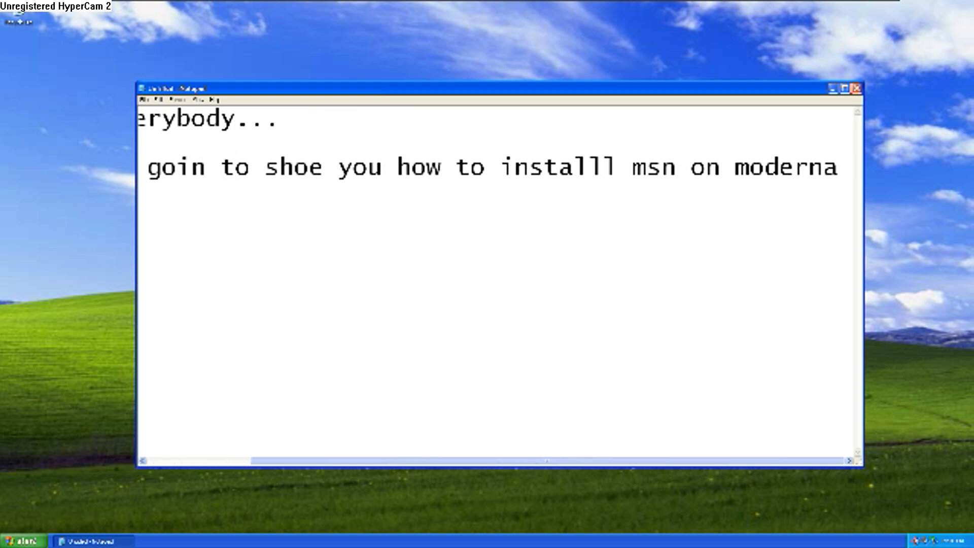
{"action": "type", "text": "hoard"}
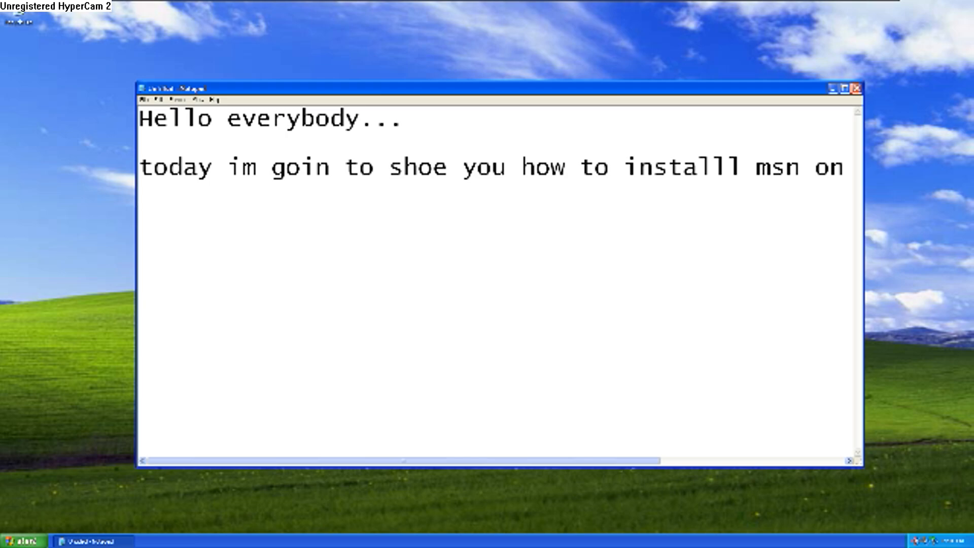
Add that the first step you need to do is open start.
{"action": "type", "text": "the first ste"}
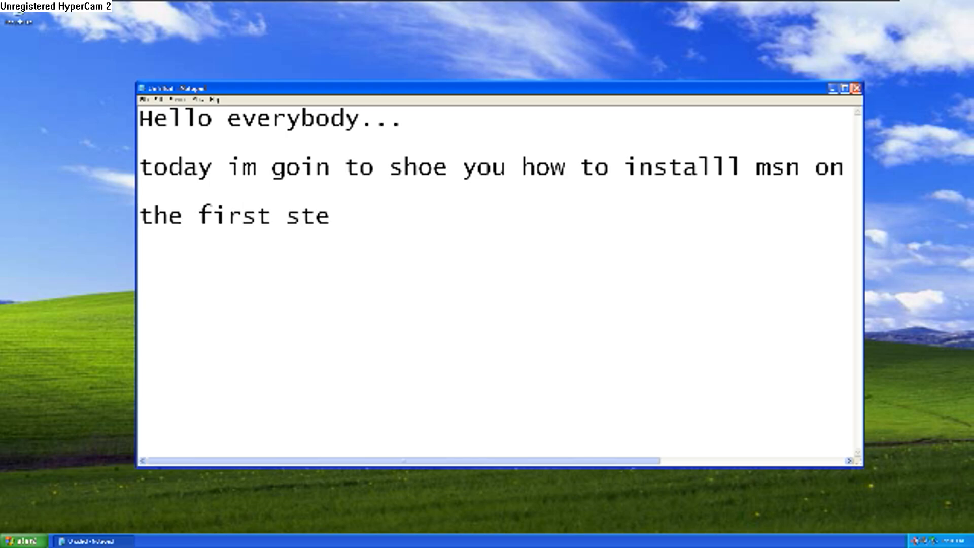
{"action": "type", "text": "p you need to"}
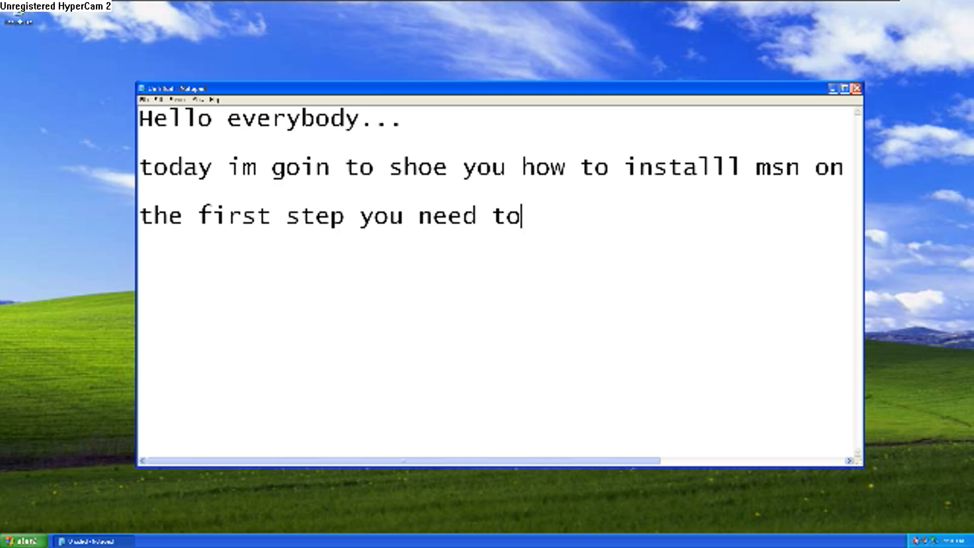
{"action": "type", "text": "o do is"}
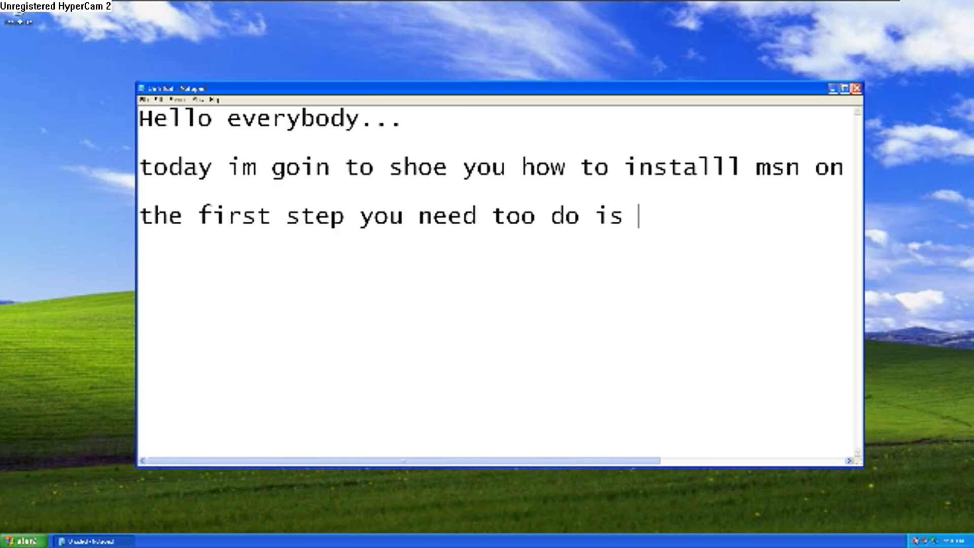
{"action": "type", "text": "open st"}
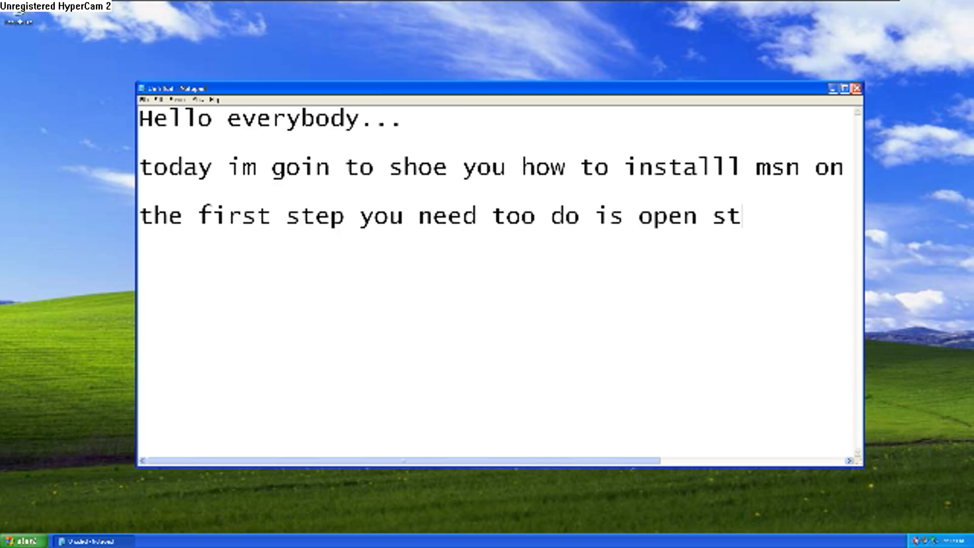
{"action": "type", "text": "art"}
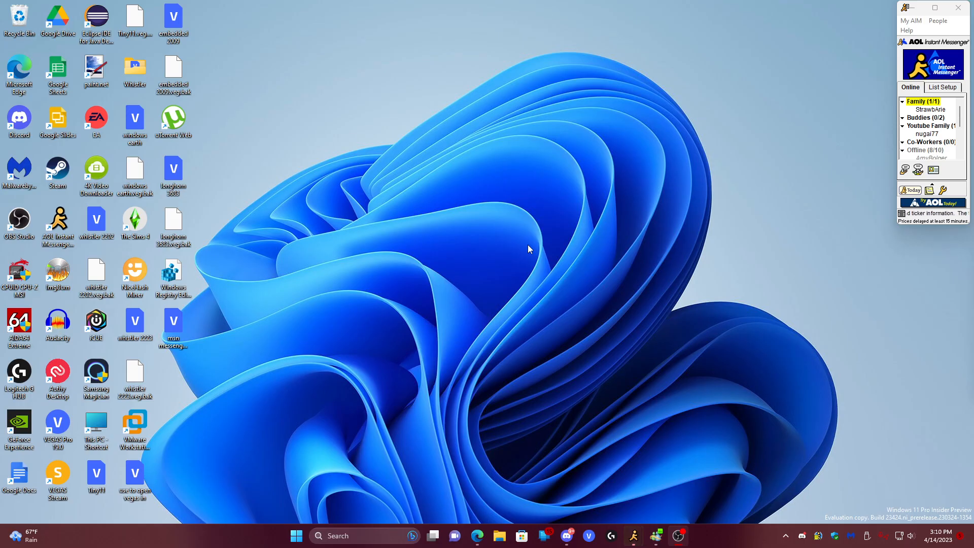
{"action": "mouse_move", "coordinate": [704, 458]}
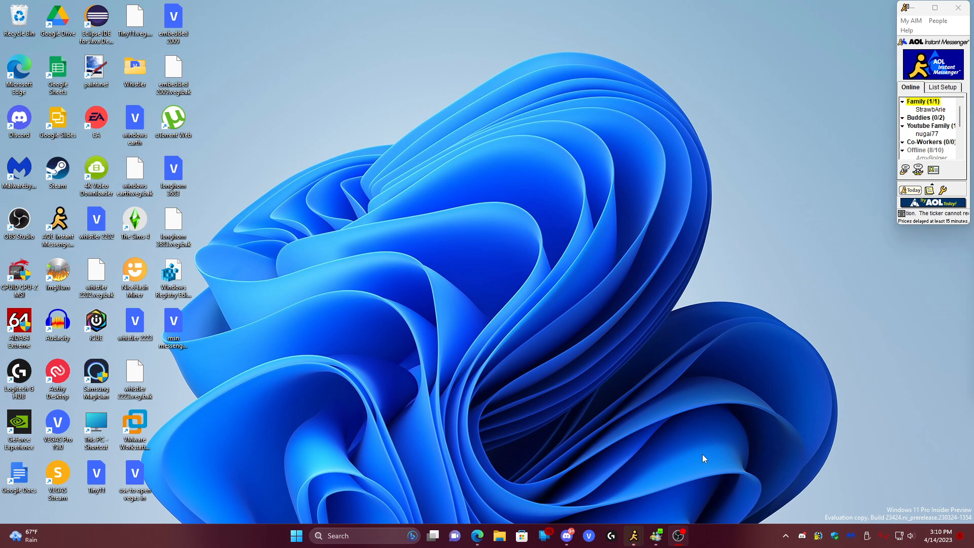
{"action": "left_click", "coordinate": [784, 536]}
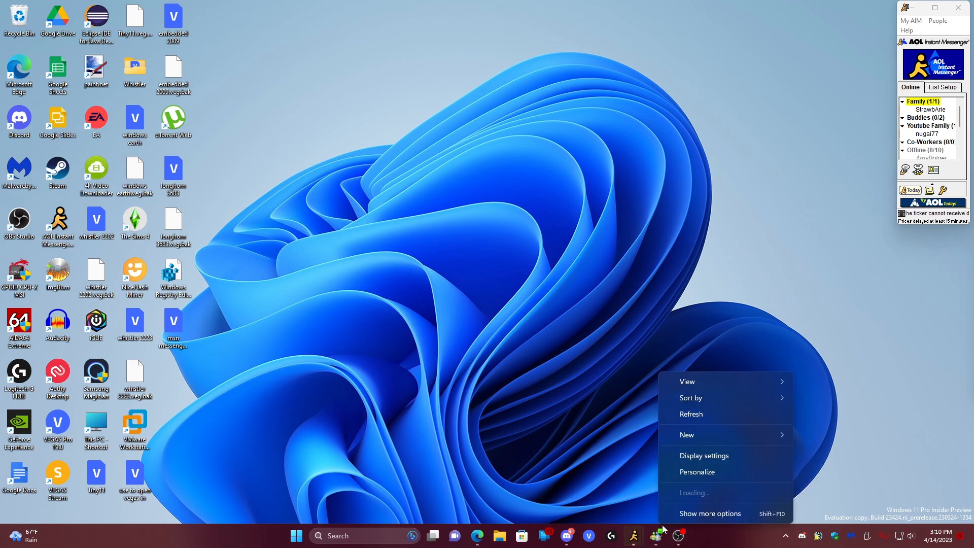
{"action": "left_click", "coordinate": [630, 442]}
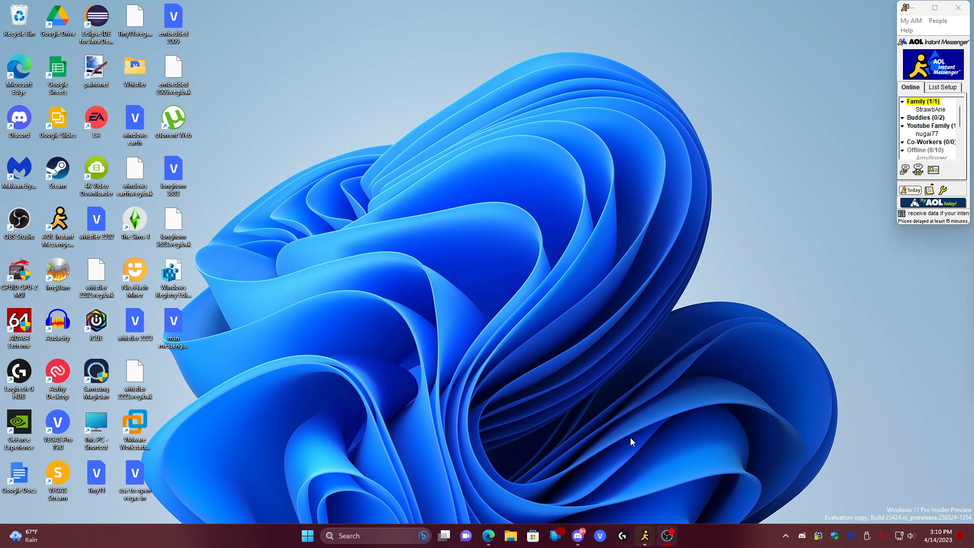
{"action": "mouse_move", "coordinate": [607, 360]}
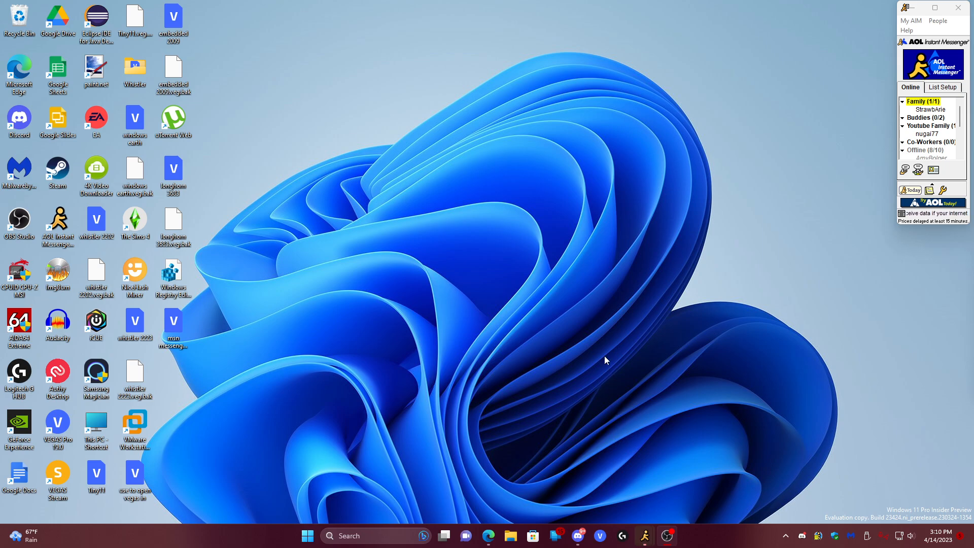
{"action": "mouse_move", "coordinate": [771, 159]}
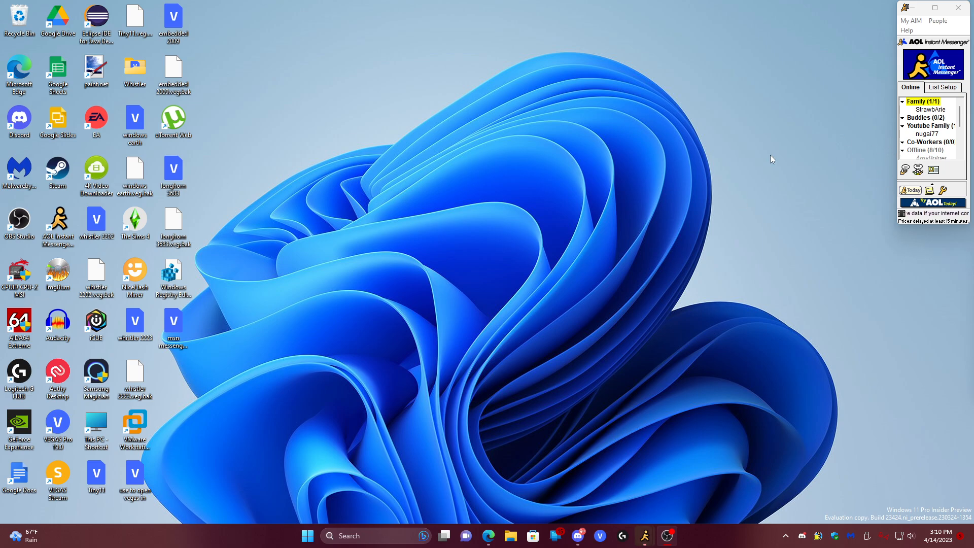
{"action": "mouse_move", "coordinate": [781, 104]}
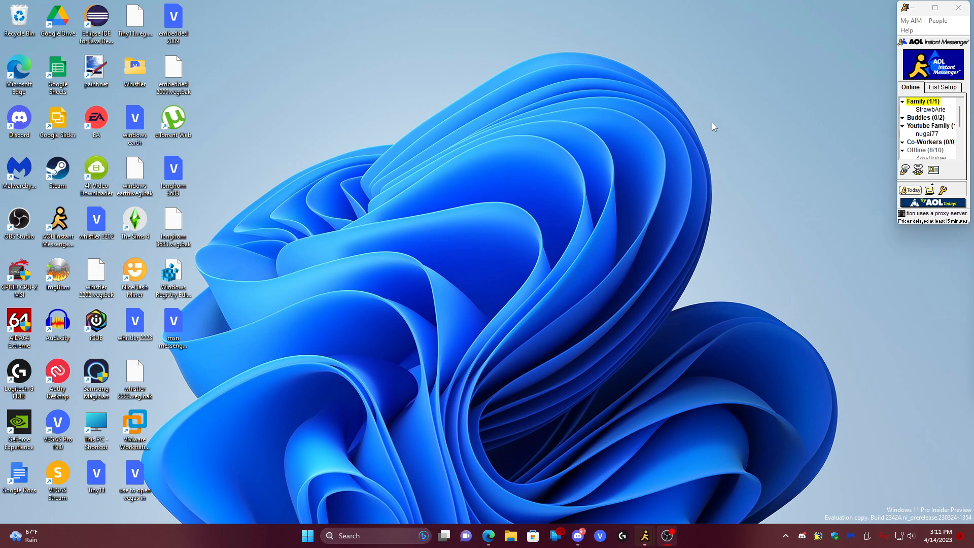
{"action": "mouse_move", "coordinate": [790, 235]}
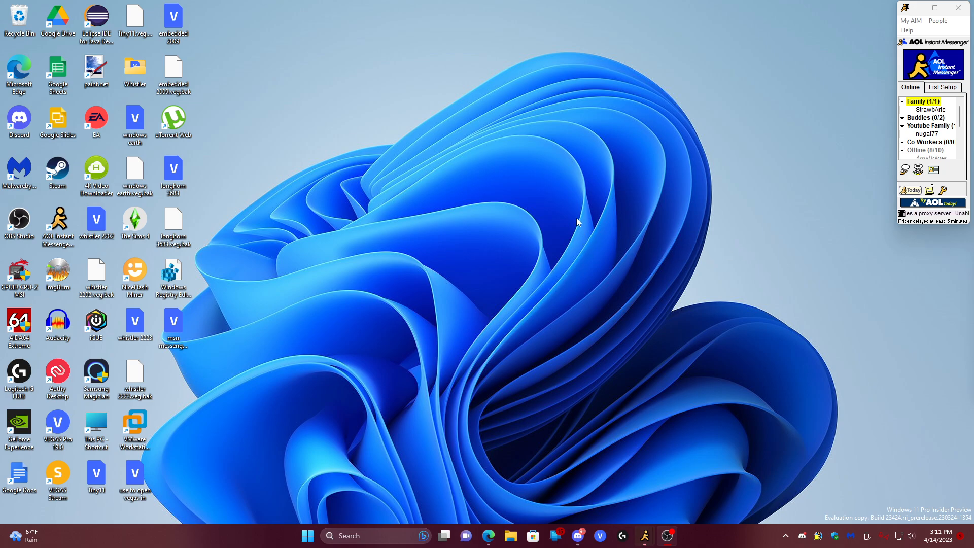
{"action": "mouse_move", "coordinate": [626, 231]}
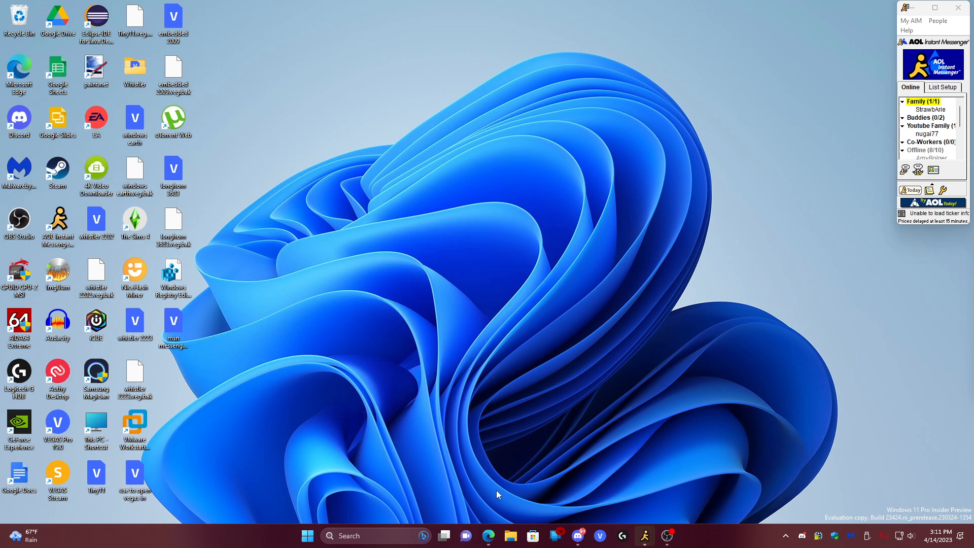
Navigate Edge to the Escargot website from the address bar.
{"action": "right_click", "coordinate": [489, 536]}
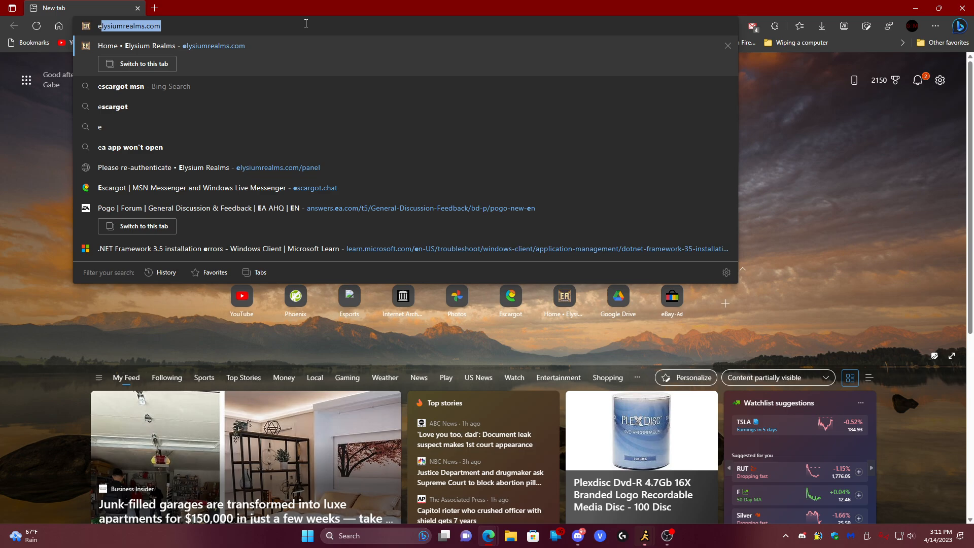
{"action": "type", "text": "escar\\"}
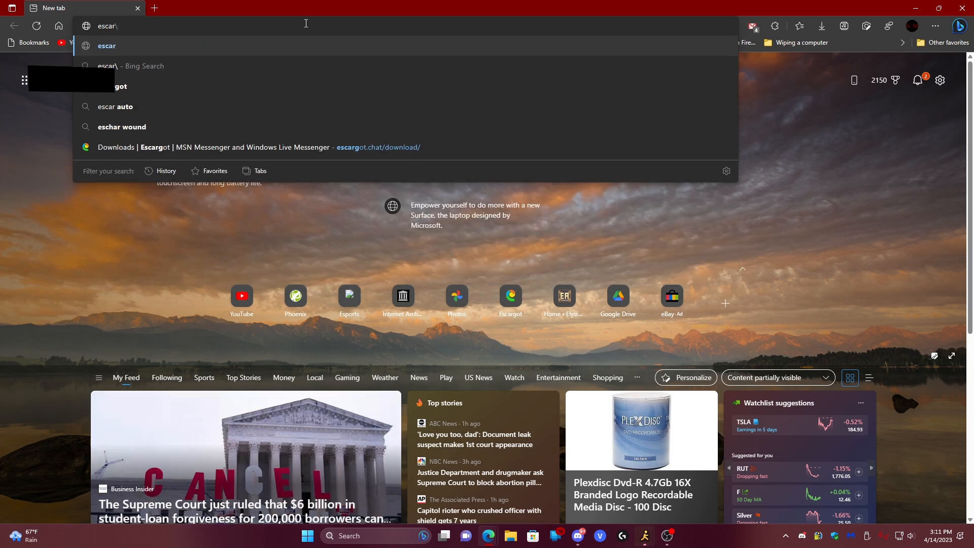
{"action": "key", "text": "Backspace"}
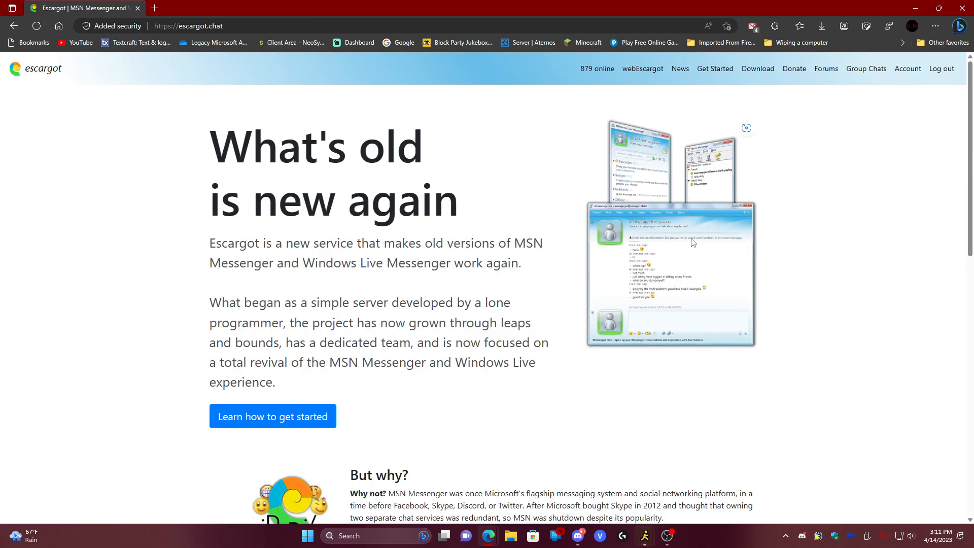
Scroll down the Escargot home page to the Client Support table of MSN and WLM versions.
{"action": "scroll", "scroll_direction": "down", "scroll_amount": 3}
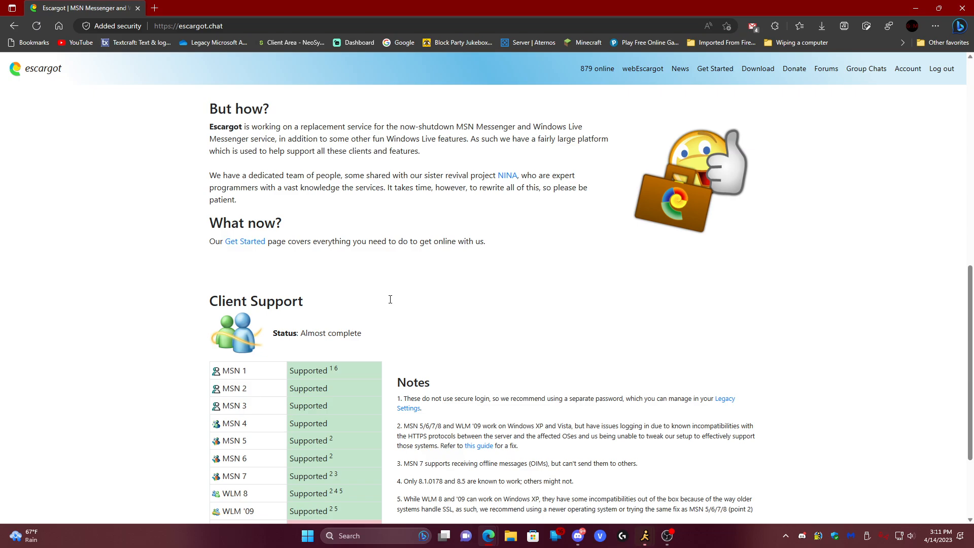
{"action": "scroll", "scroll_direction": "down", "scroll_amount": 3}
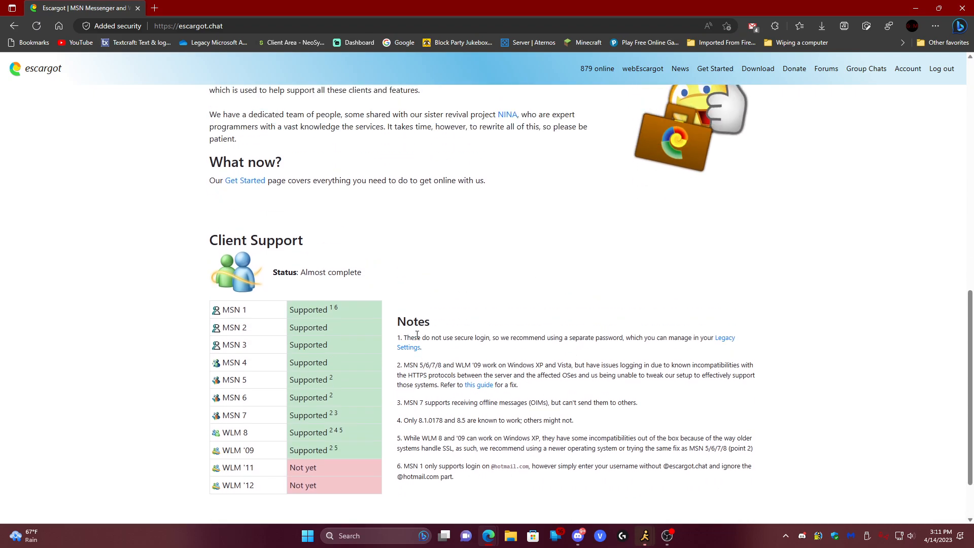
{"action": "scroll", "scroll_direction": "down", "scroll_amount": 3}
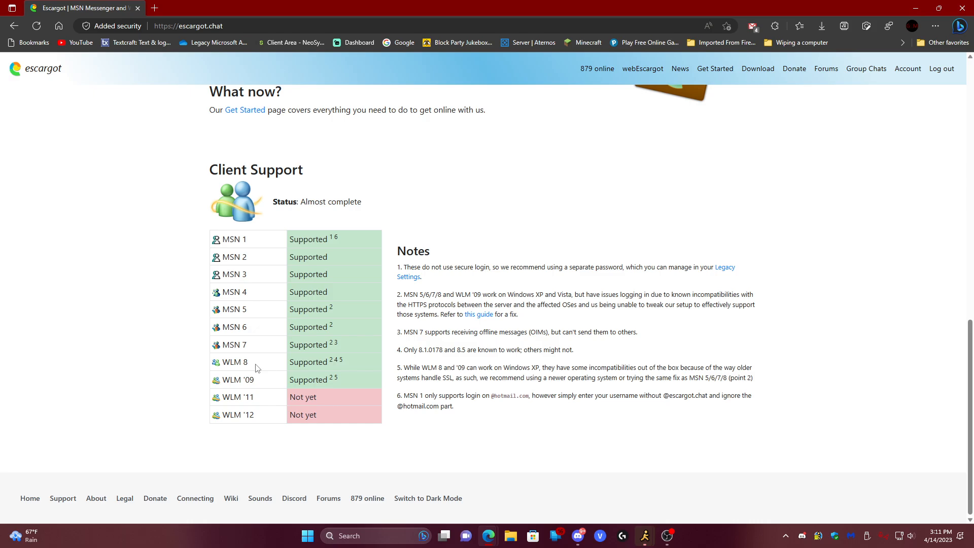
{"action": "mouse_move", "coordinate": [248, 380]}
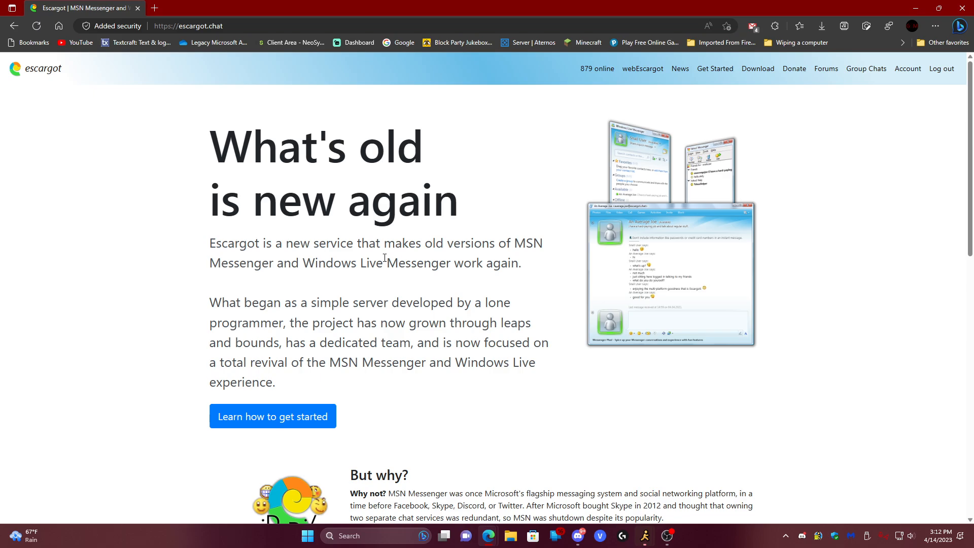
{"action": "mouse_move", "coordinate": [678, 221]}
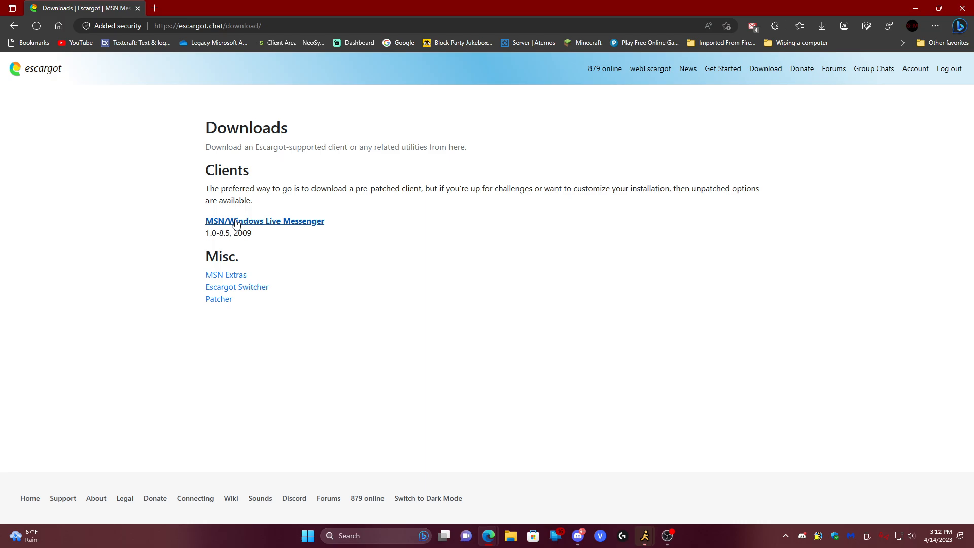
Go to the English MSN/Windows Live Messenger downloads and find the patched WLM 2009 entry.
{"action": "left_click", "coordinate": [264, 220]}
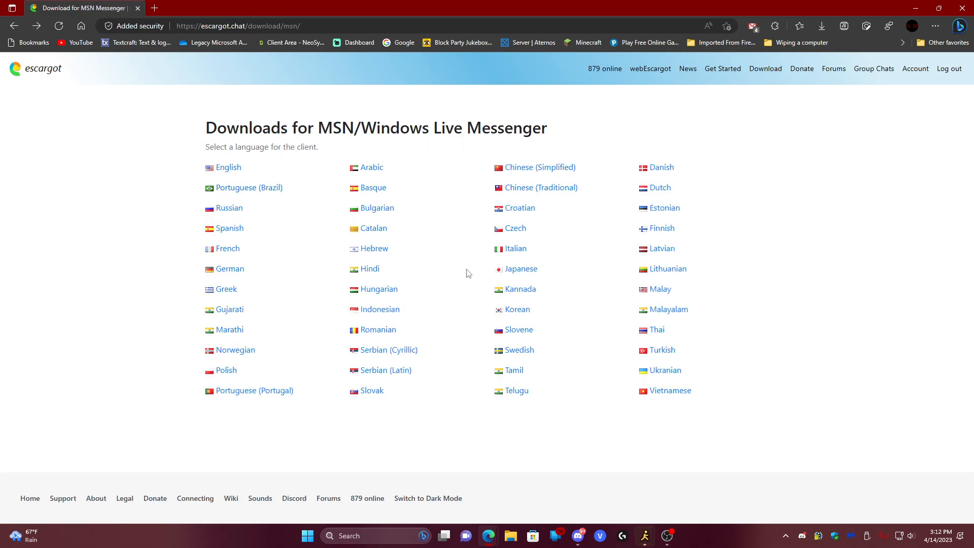
{"action": "mouse_move", "coordinate": [496, 301]}
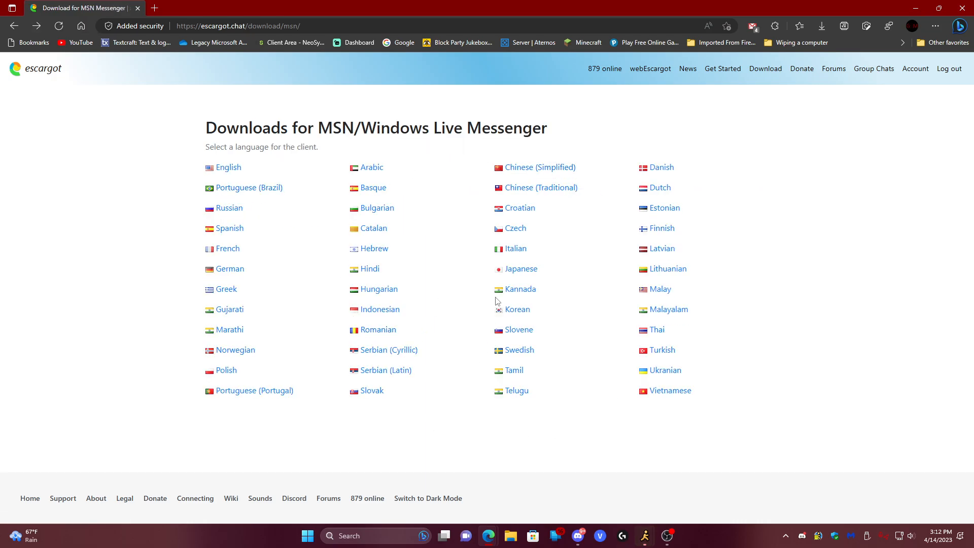
{"action": "left_click", "coordinate": [228, 167]}
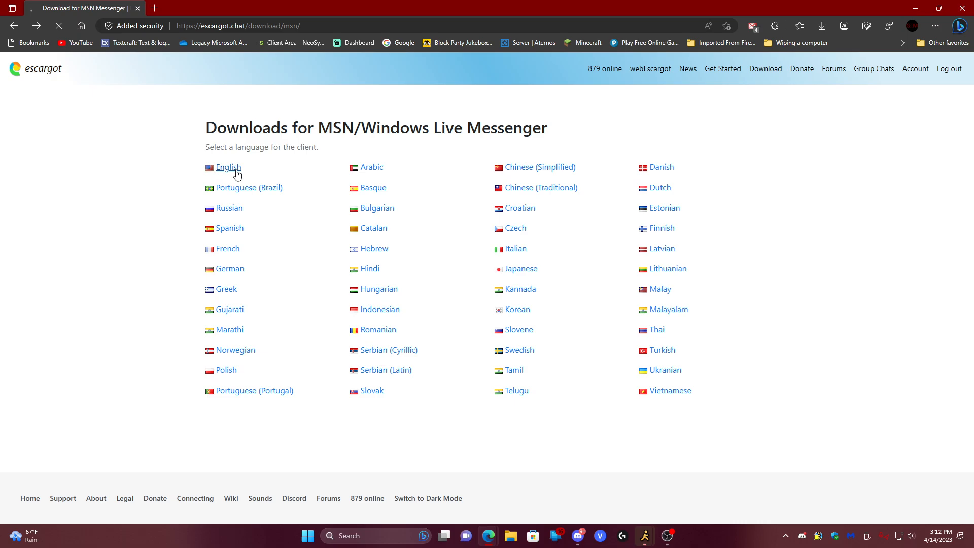
{"action": "left_click", "coordinate": [228, 168]}
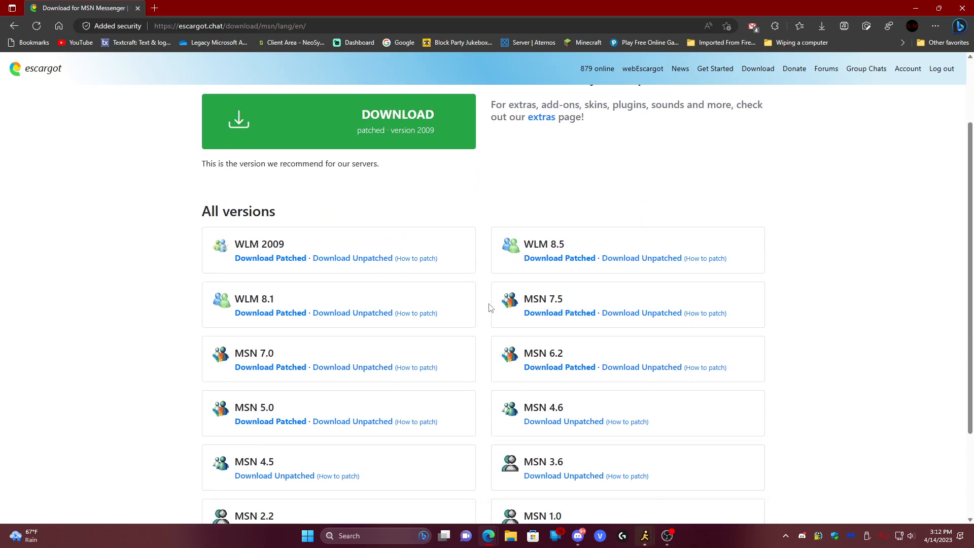
{"action": "scroll", "scroll_direction": "down", "scroll_amount": 3}
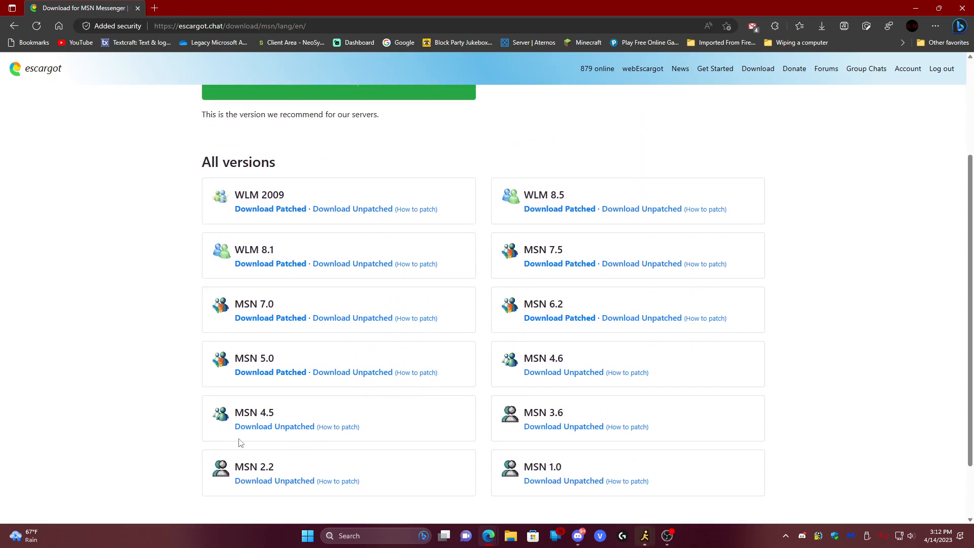
{"action": "mouse_move", "coordinate": [427, 303]}
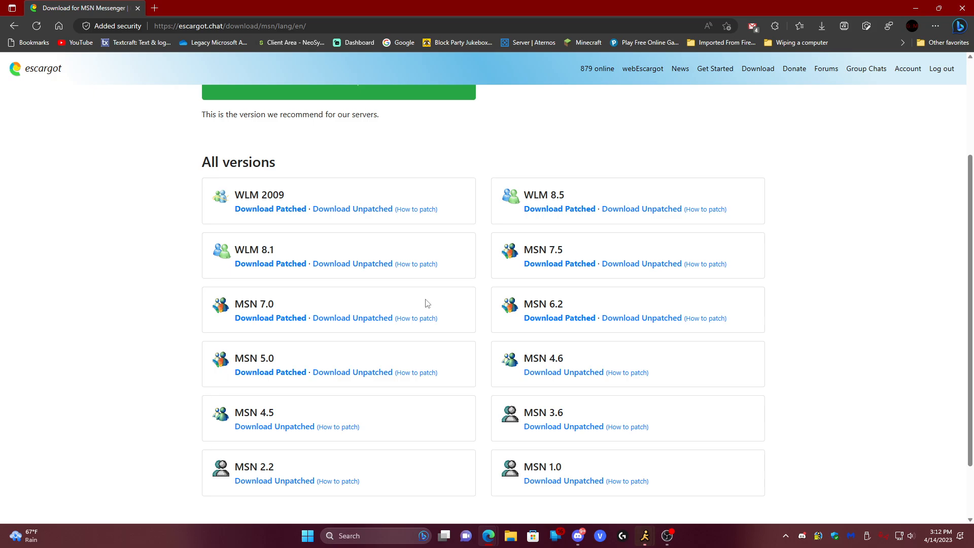
{"action": "mouse_move", "coordinate": [269, 372]}
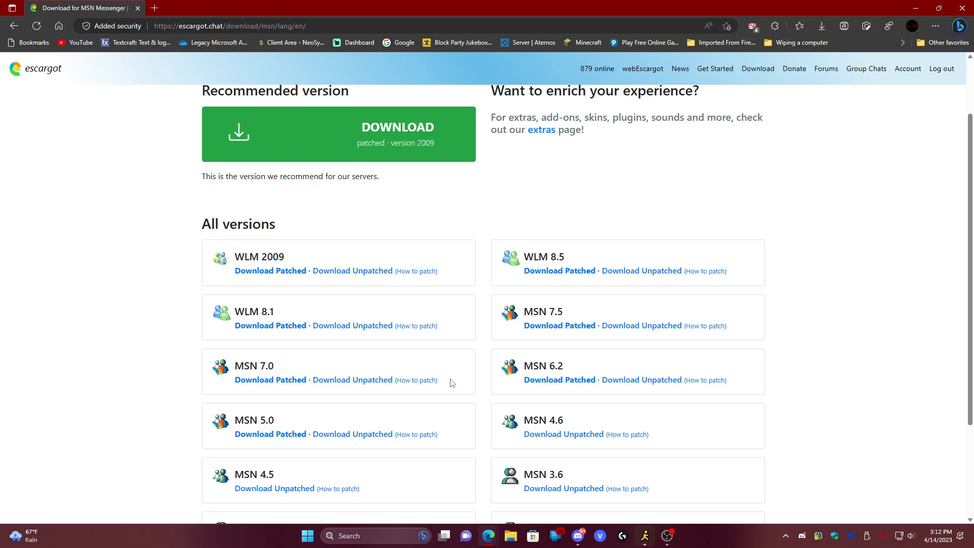
{"action": "scroll", "scroll_direction": "up", "scroll_amount": 3}
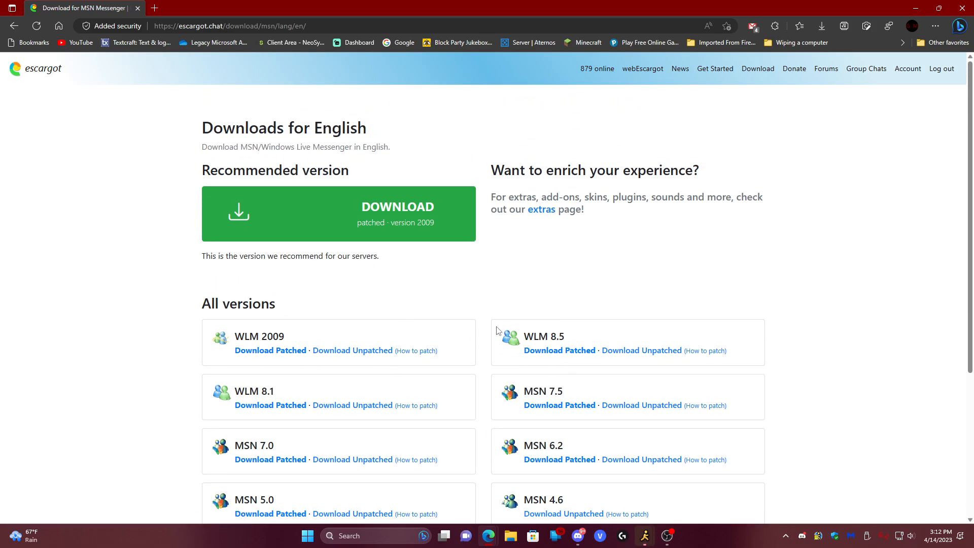
{"action": "mouse_move", "coordinate": [444, 292]}
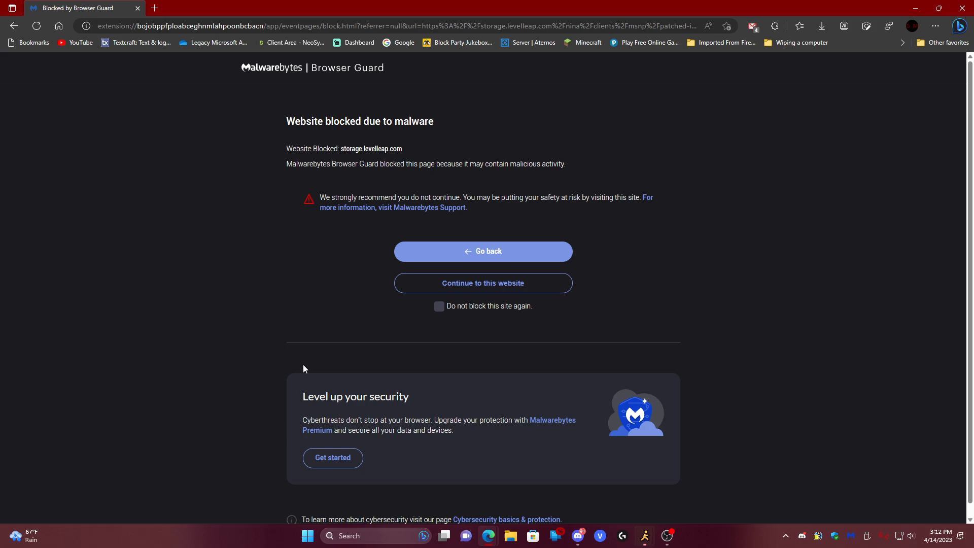
{"action": "mouse_move", "coordinate": [473, 297]}
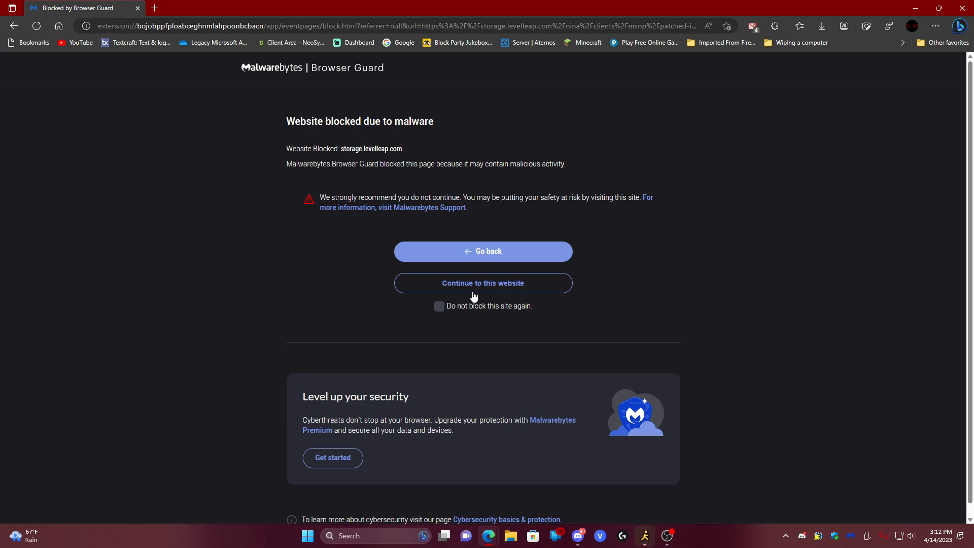
Continue past the Malwarebytes block page so the patched WLM 2009 zip downloads.
{"action": "left_click", "coordinate": [821, 26]}
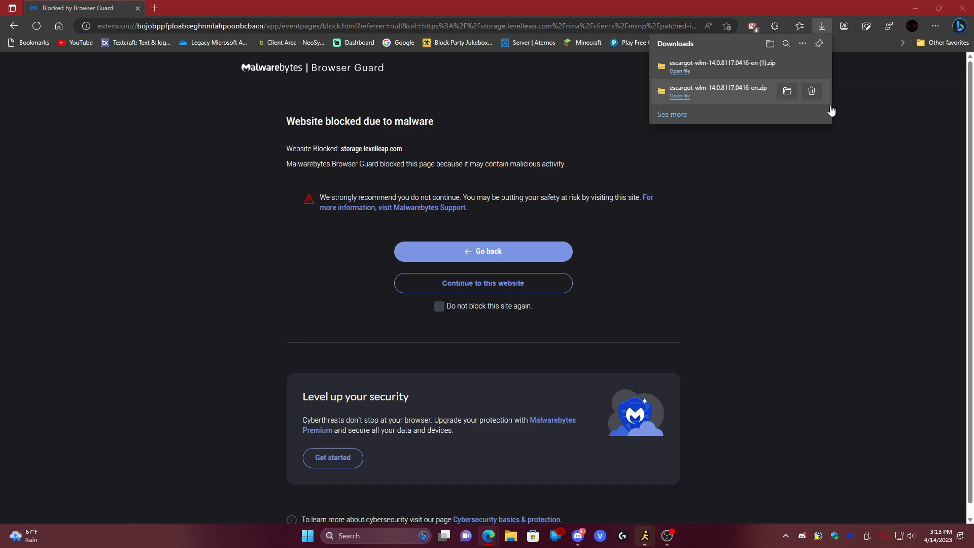
Extract the downloaded messenger zip and launch the Windows Live Messenger installer from it.
{"action": "left_click", "coordinate": [680, 71]}
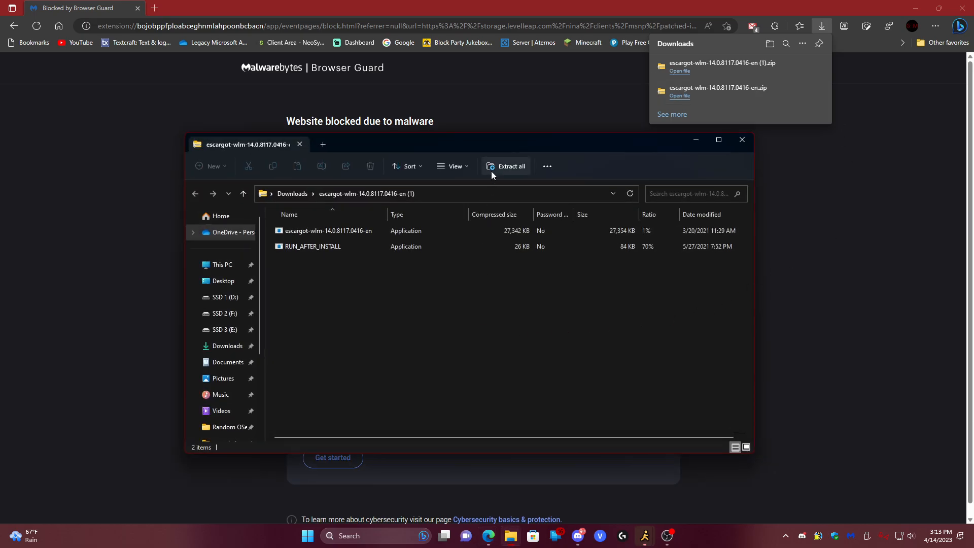
{"action": "left_click", "coordinate": [505, 165]}
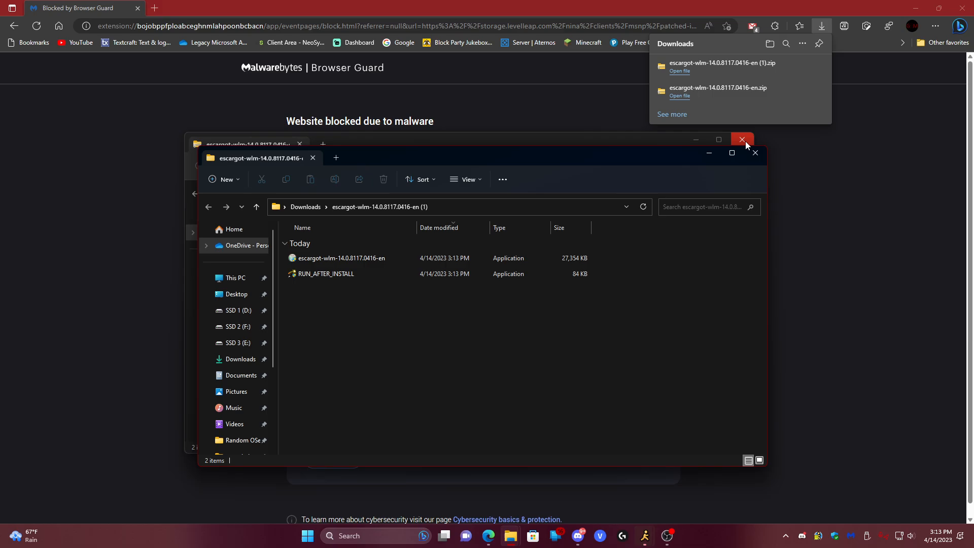
{"action": "left_click", "coordinate": [741, 139]}
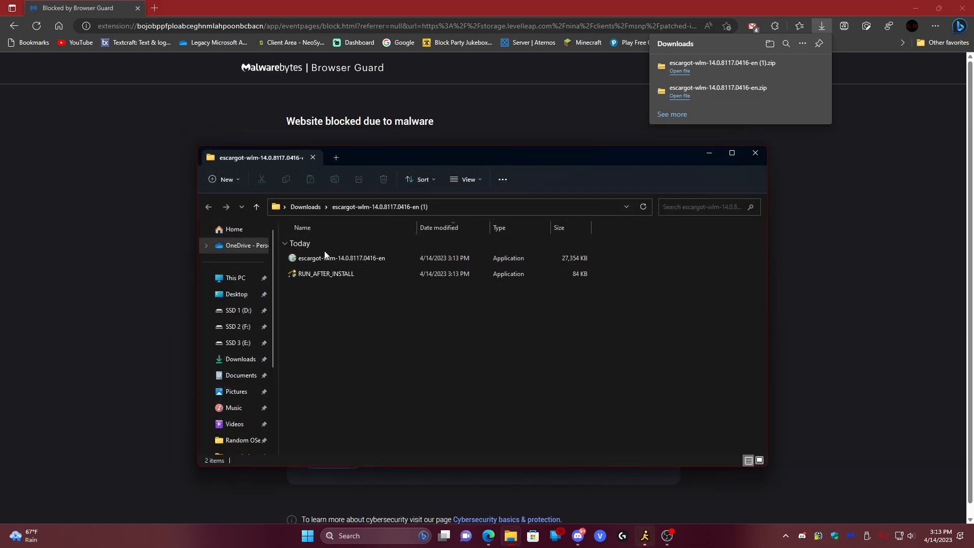
{"action": "left_click", "coordinate": [341, 258]}
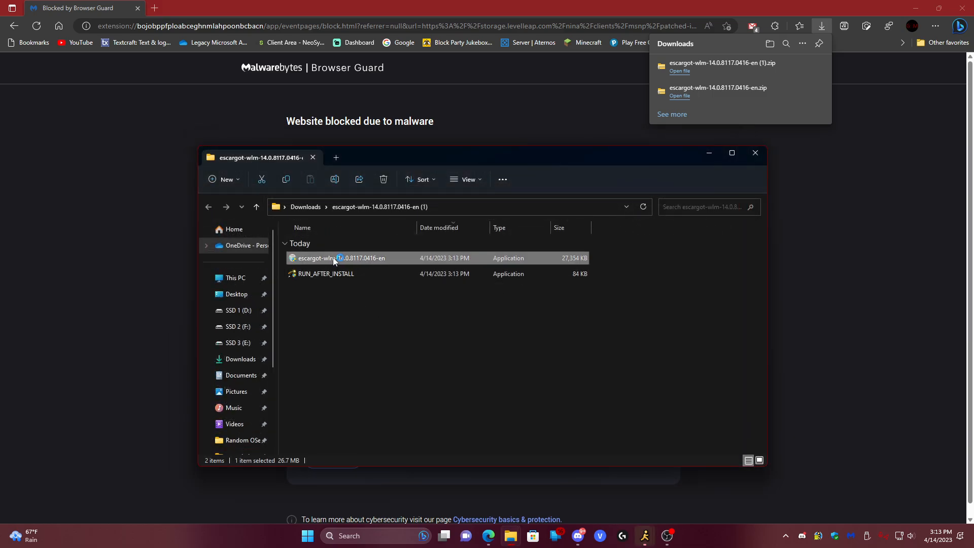
{"action": "double_click", "coordinate": [341, 257]}
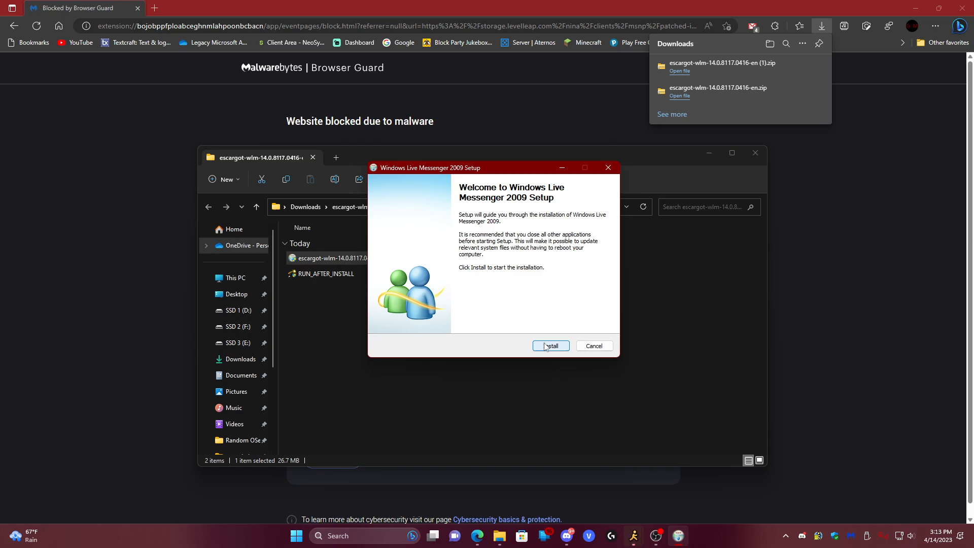
Install WLM 2009 over the existing build without launching it afterwards, and finish setup.
{"action": "left_click", "coordinate": [550, 346]}
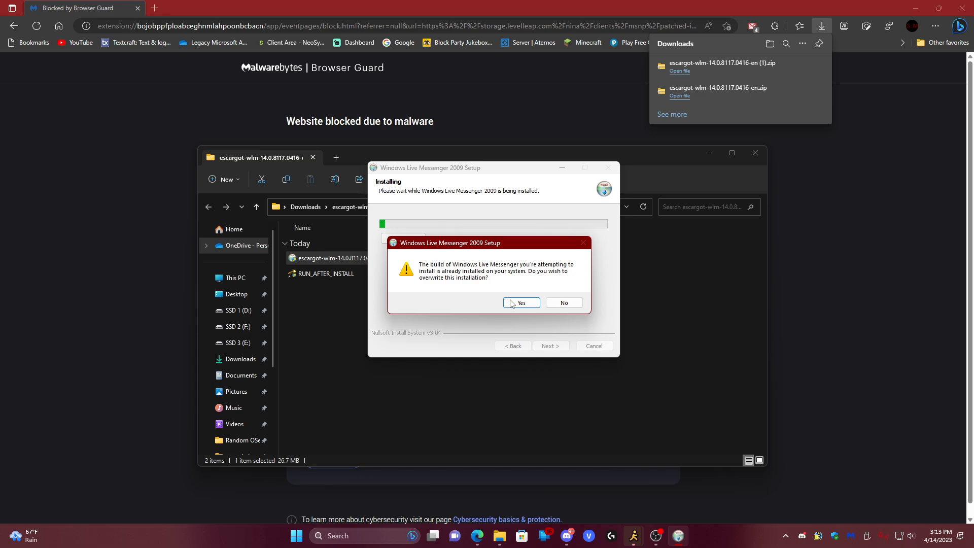
{"action": "left_click", "coordinate": [519, 304]}
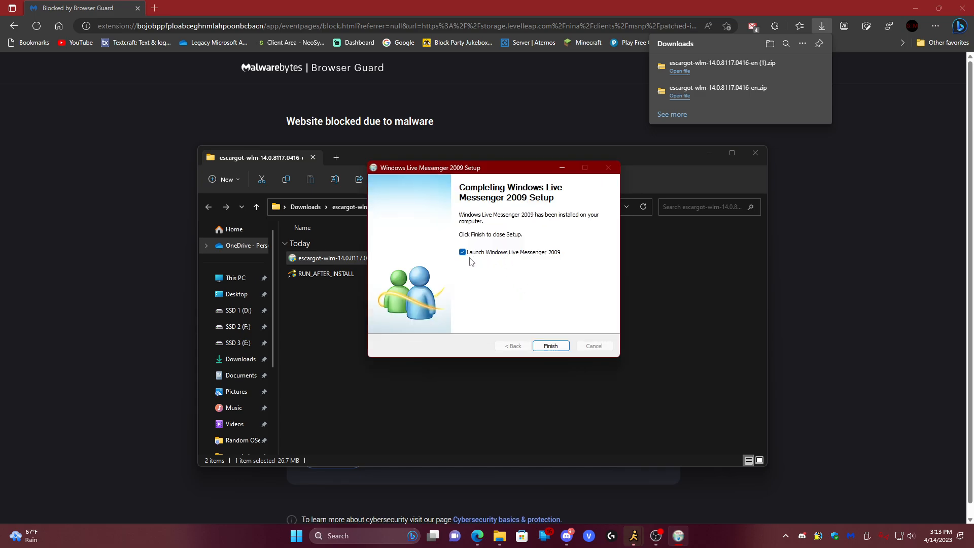
{"action": "left_click", "coordinate": [463, 253]}
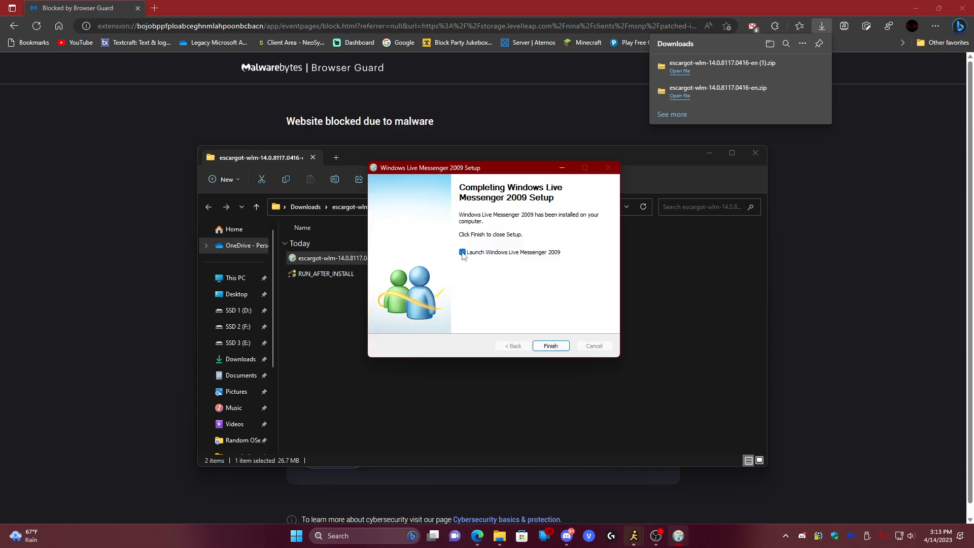
{"action": "left_click", "coordinate": [462, 252]}
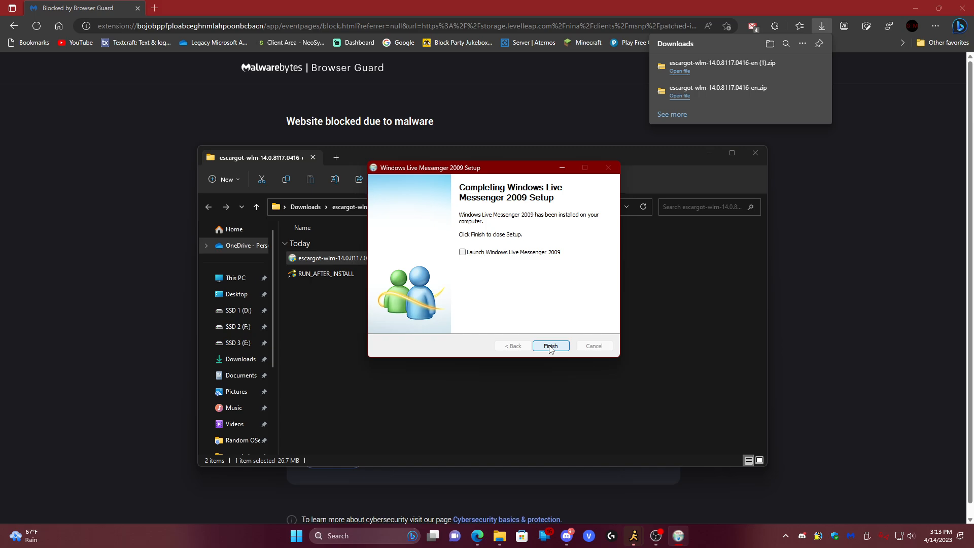
{"action": "left_click", "coordinate": [550, 346]}
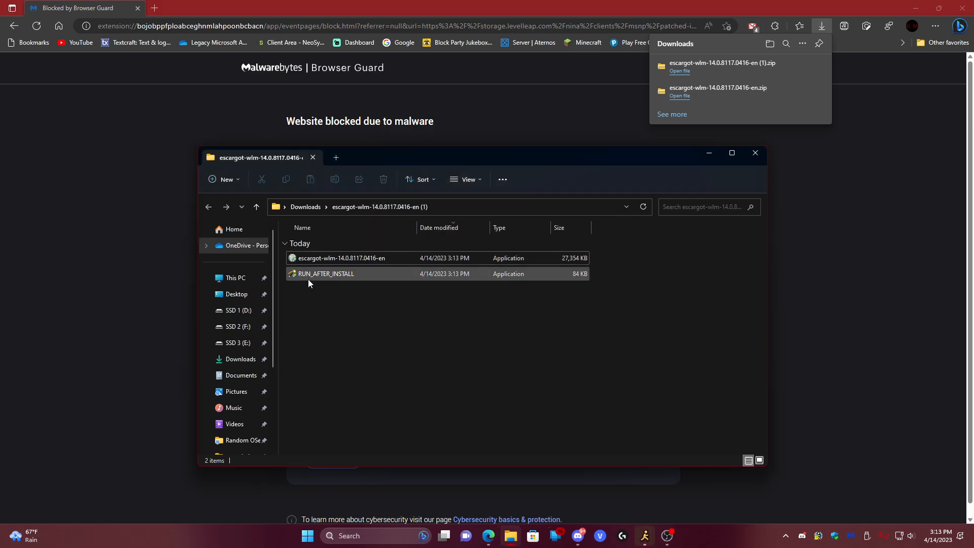
Run RUN_AFTER_INSTALL, Patch All detected Messenger installations and acknowledge the saved-password notice.
{"action": "left_click", "coordinate": [326, 273]}
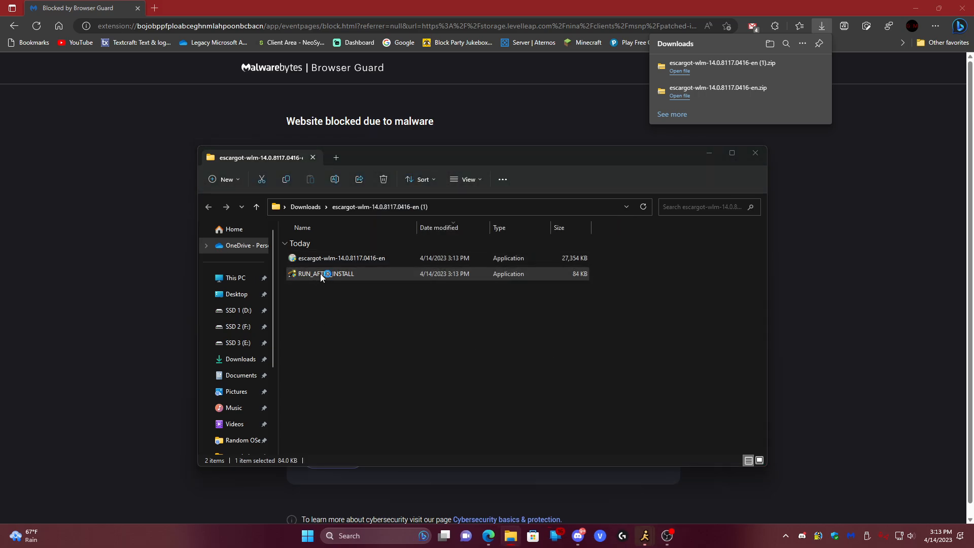
{"action": "double_click", "coordinate": [326, 273]}
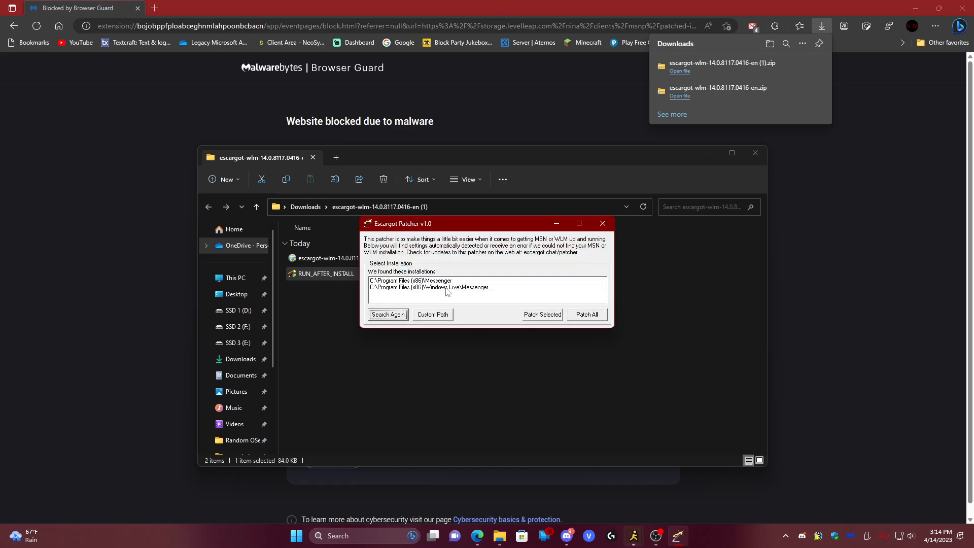
{"action": "left_click", "coordinate": [428, 287]}
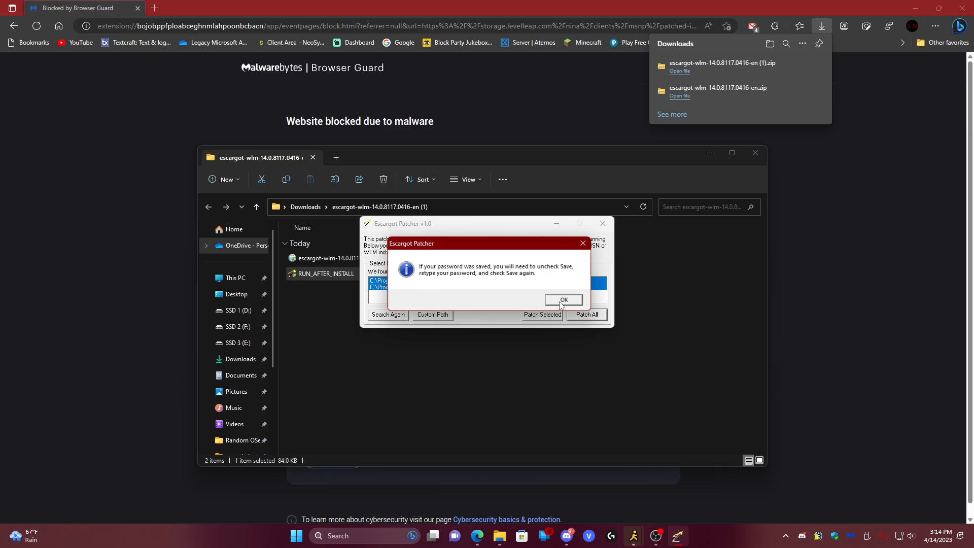
{"action": "left_click", "coordinate": [563, 300]}
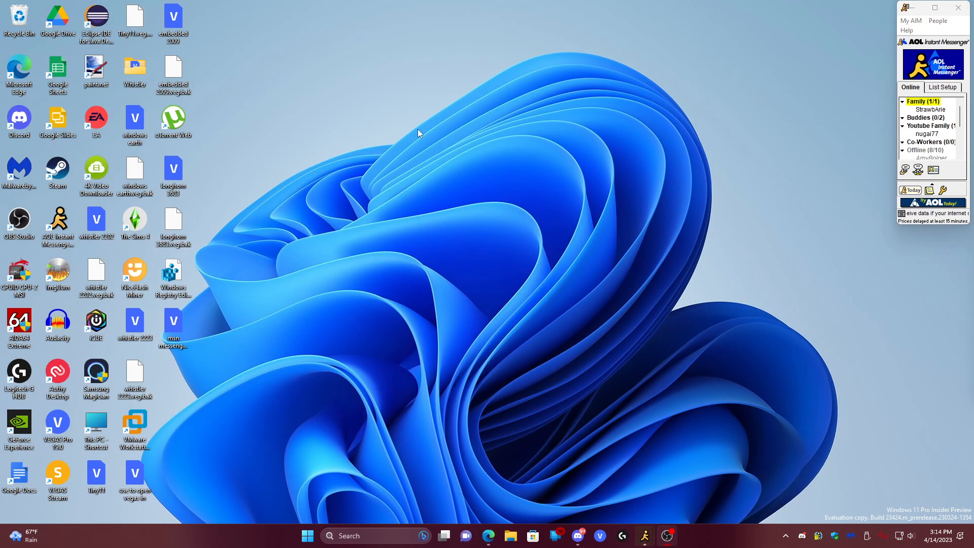
Sign in to the Escargot account with Remember me, Remember my password and automatic sign-in enabled.
{"action": "left_click", "coordinate": [306, 536]}
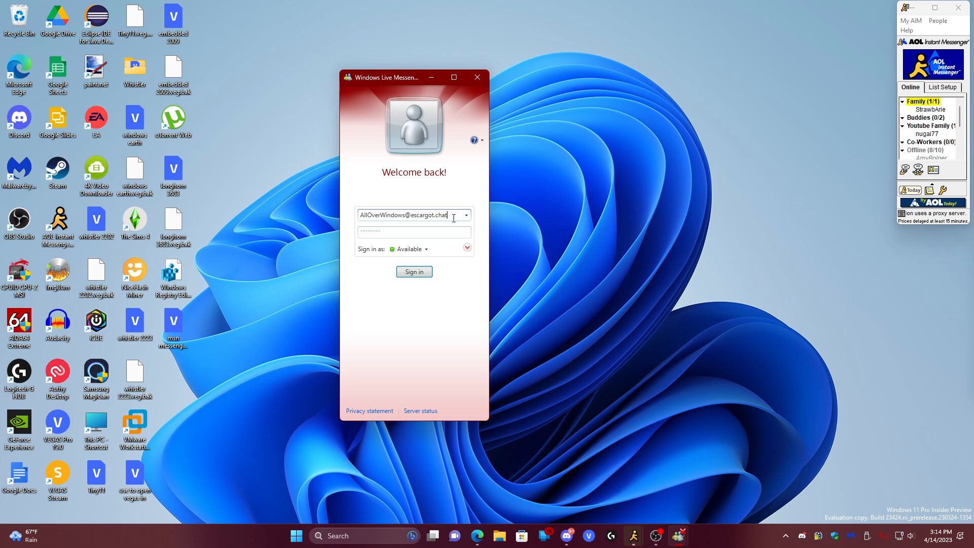
{"action": "left_click", "coordinate": [466, 249]}
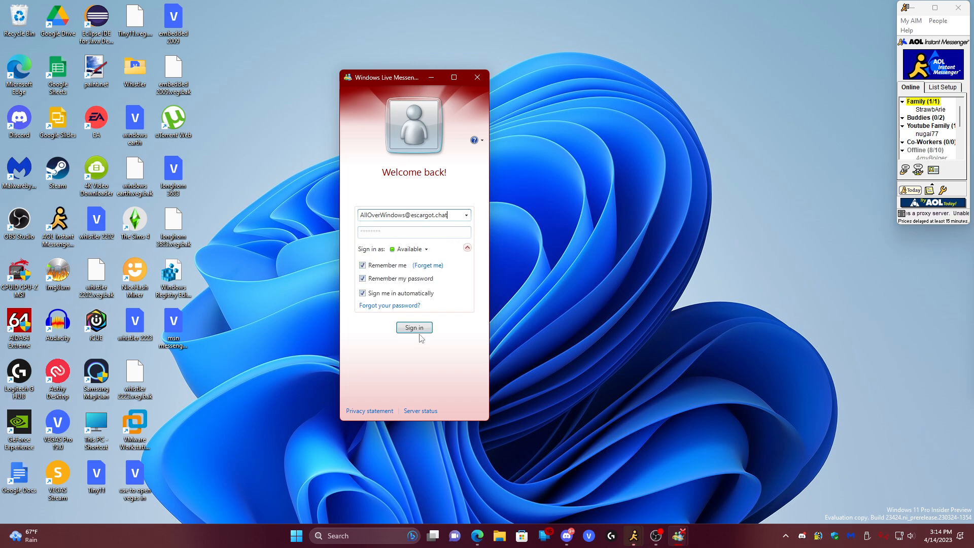
{"action": "left_click", "coordinate": [414, 327]}
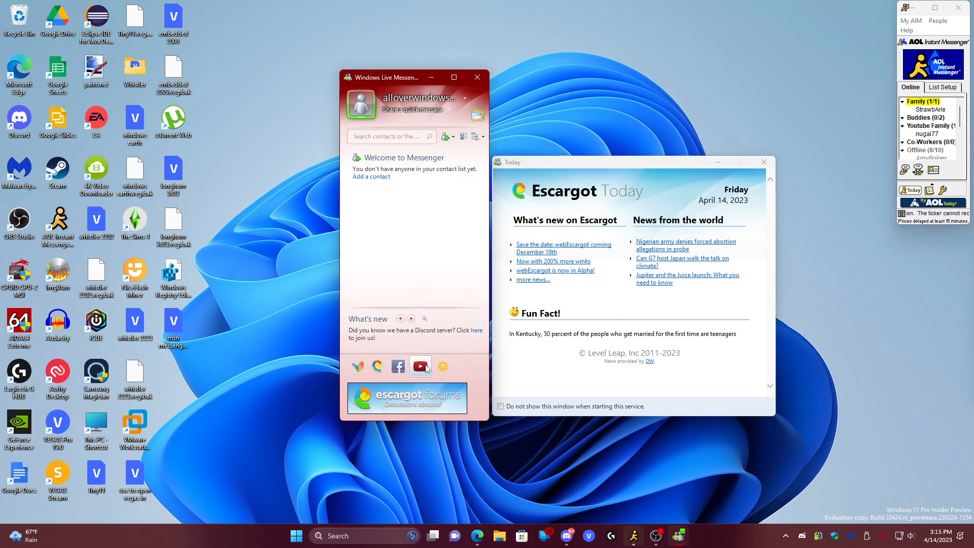
{"action": "mouse_move", "coordinate": [420, 366]}
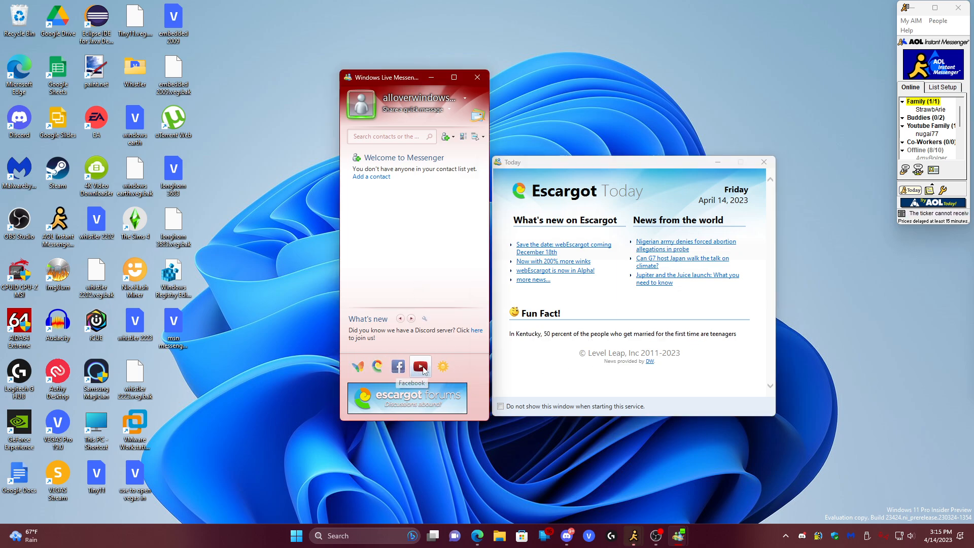
Open the YouTube and MSN Weather extras from the bottom tabs and close them again.
{"action": "left_click", "coordinate": [420, 366]}
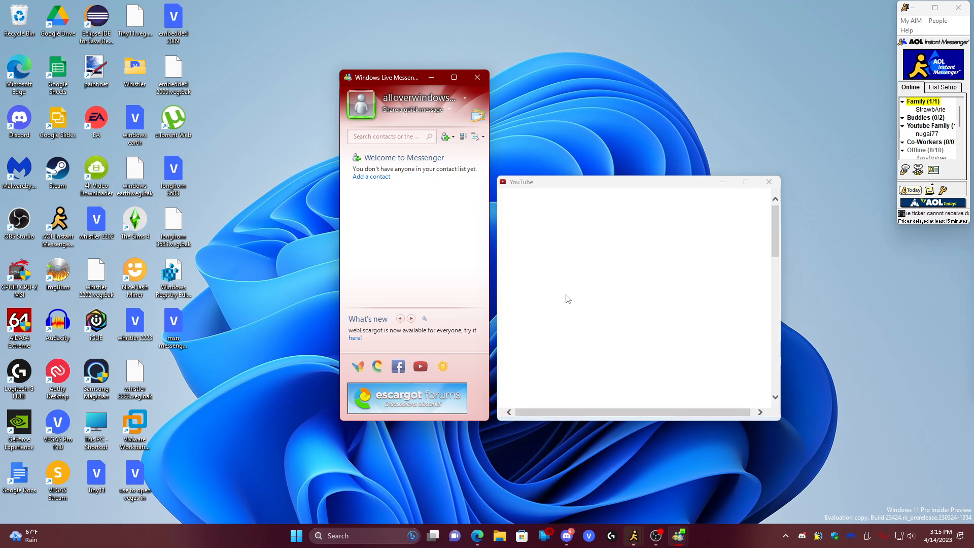
{"action": "left_click", "coordinate": [398, 367]}
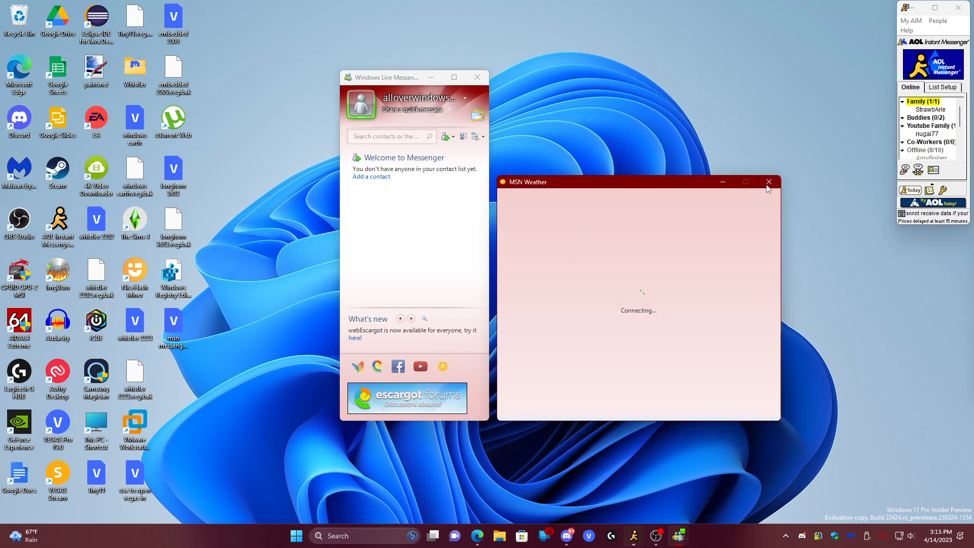
{"action": "left_click", "coordinate": [769, 182]}
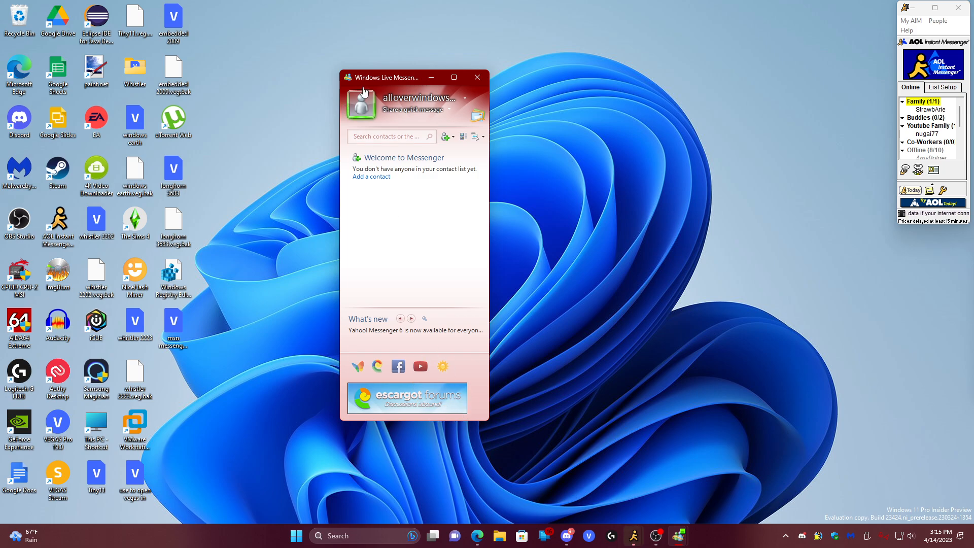
Pick the golden dog from the Regular pictures list as the display picture.
{"action": "left_click", "coordinate": [361, 102]}
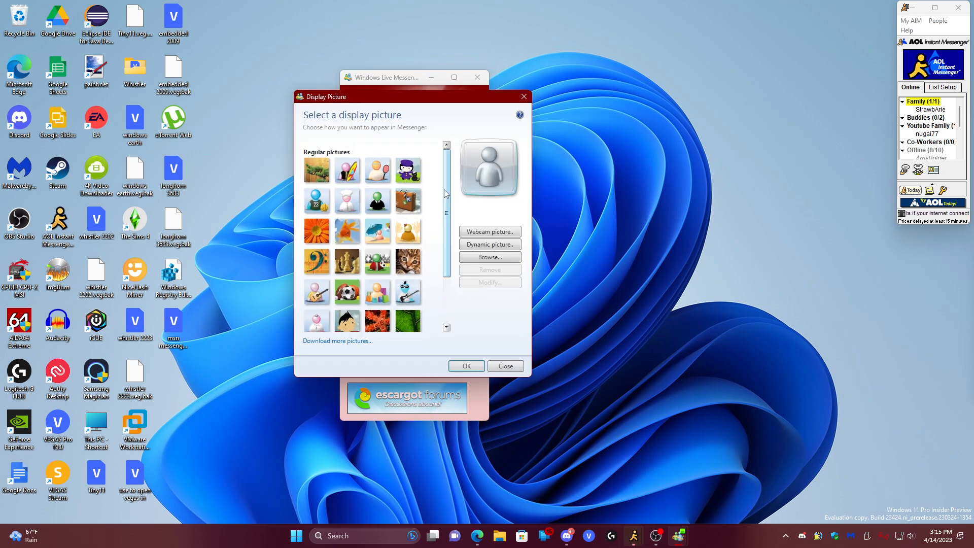
{"action": "scroll", "scroll_direction": "down", "scroll_amount": 3}
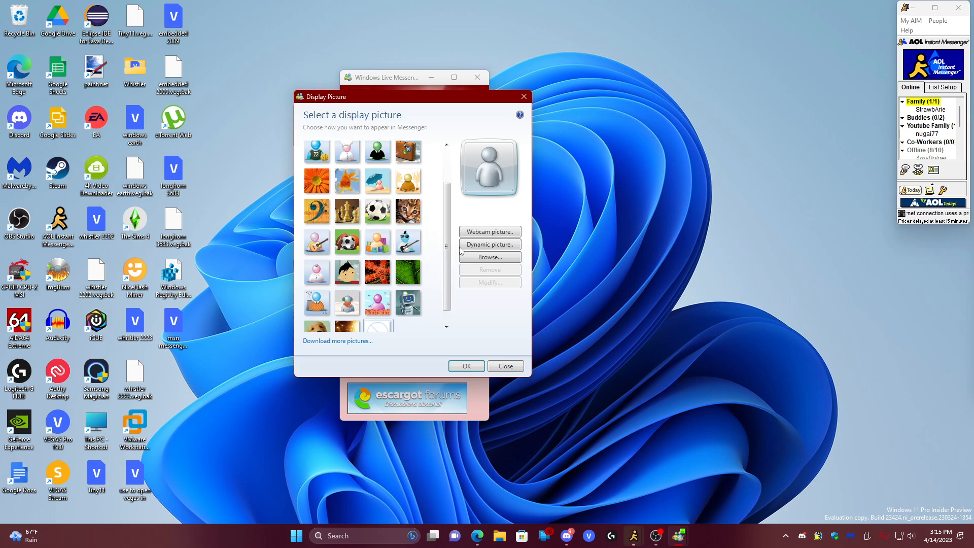
{"action": "scroll", "scroll_direction": "down", "scroll_amount": 3}
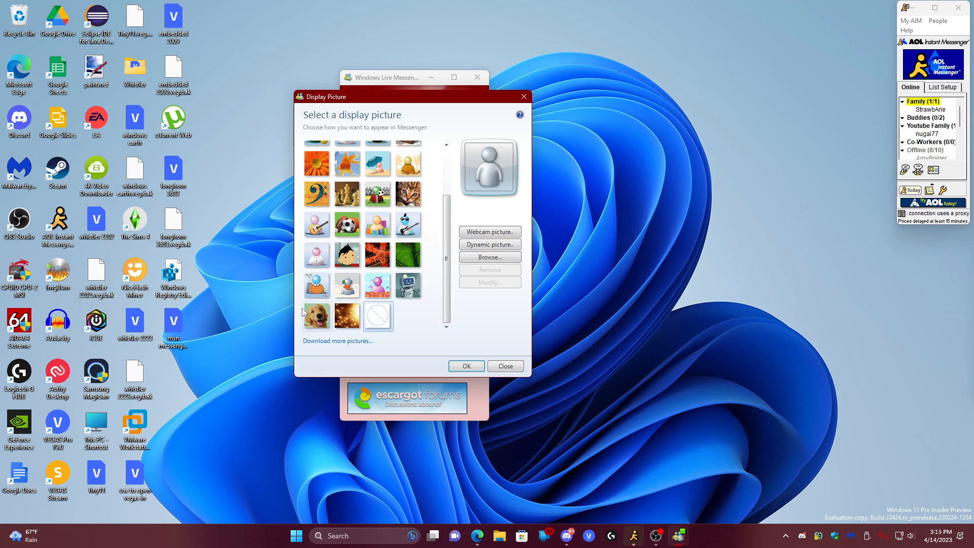
{"action": "left_click", "coordinate": [316, 316]}
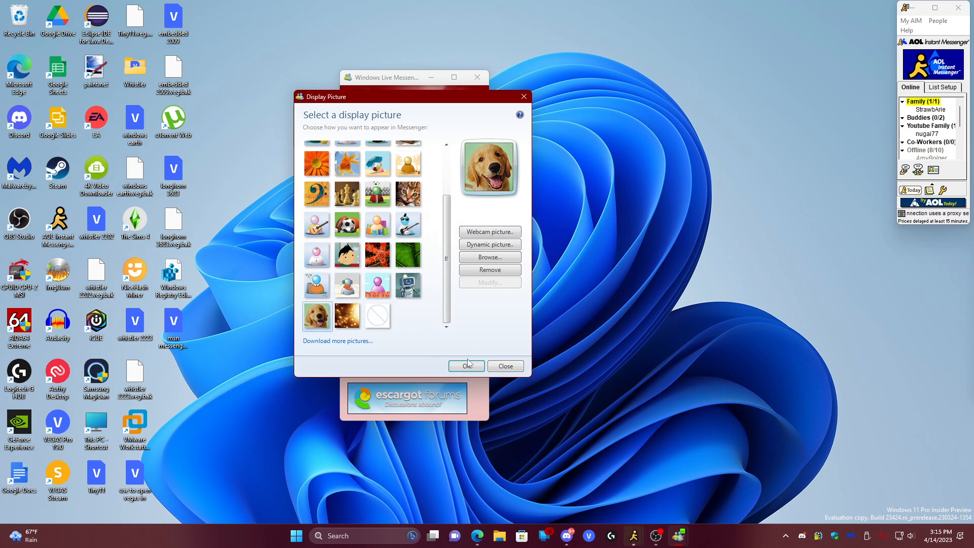
{"action": "left_click", "coordinate": [466, 367]}
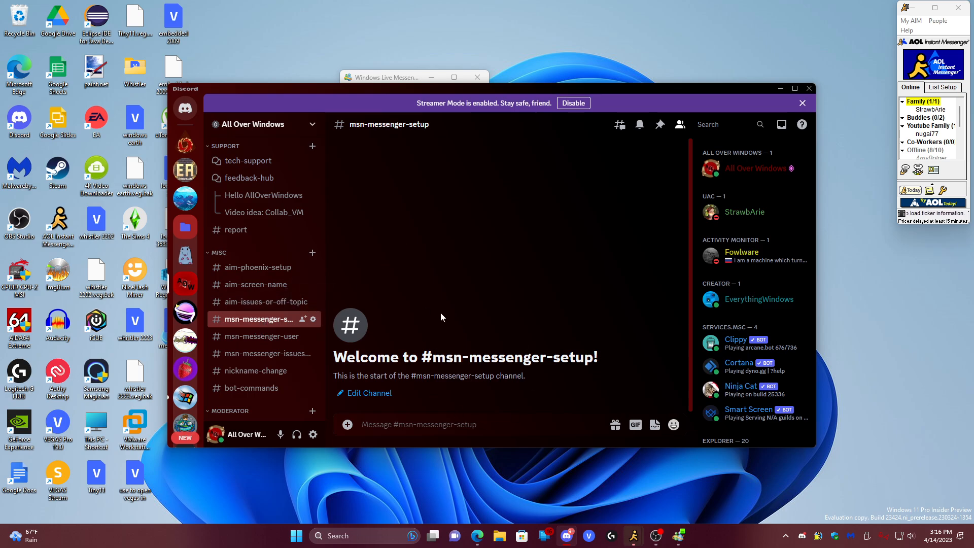
{"action": "mouse_move", "coordinate": [445, 264]}
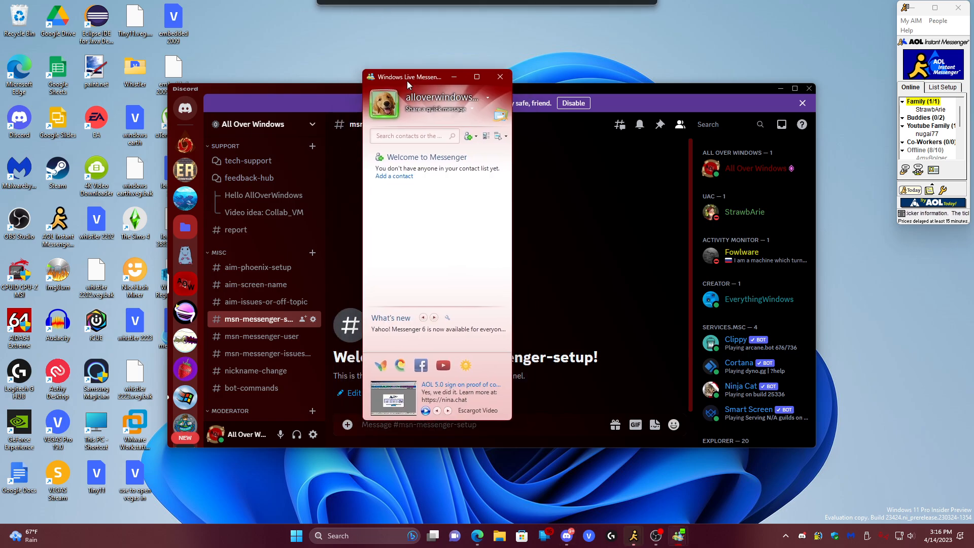
Switch to the #msn-messenger-issues-or-off-topic channel in the MISC category.
{"action": "left_click", "coordinate": [261, 336]}
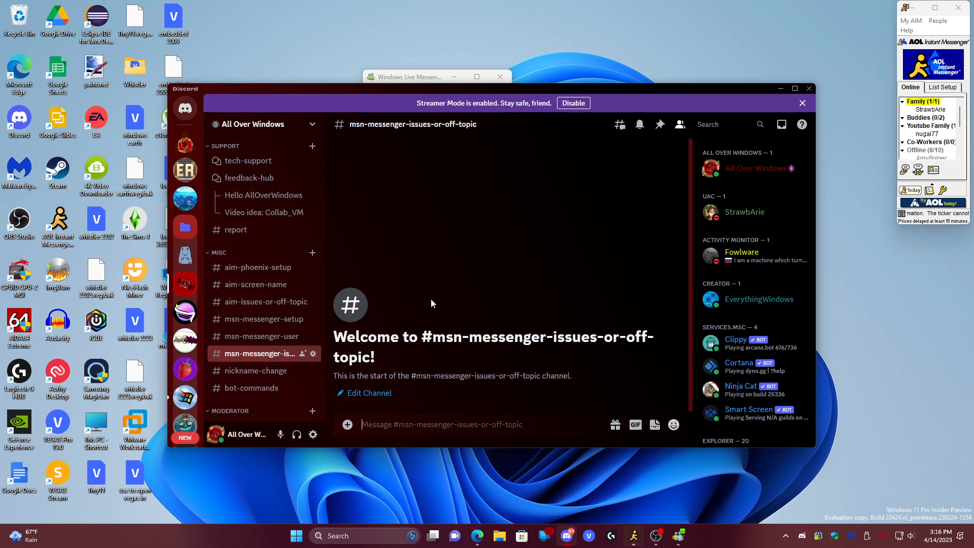
{"action": "mouse_move", "coordinate": [485, 325]}
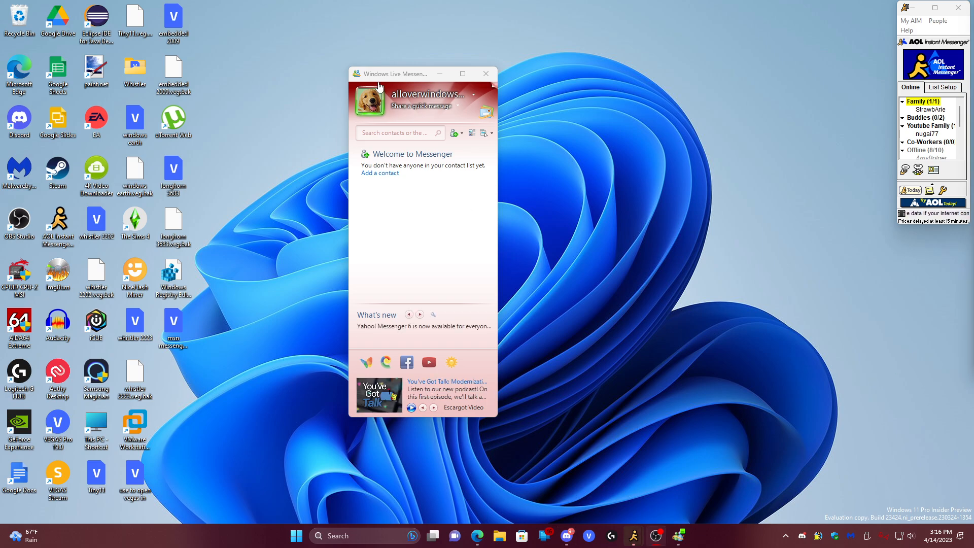
{"action": "left_click_drag", "start_coordinate": [397, 73], "coordinate": [413, 72]}
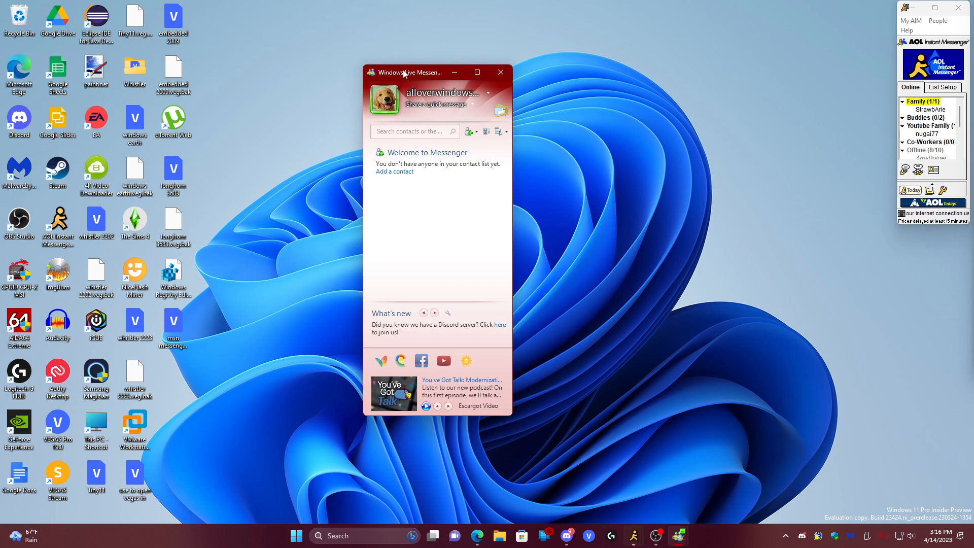
{"action": "mouse_move", "coordinate": [649, 203]}
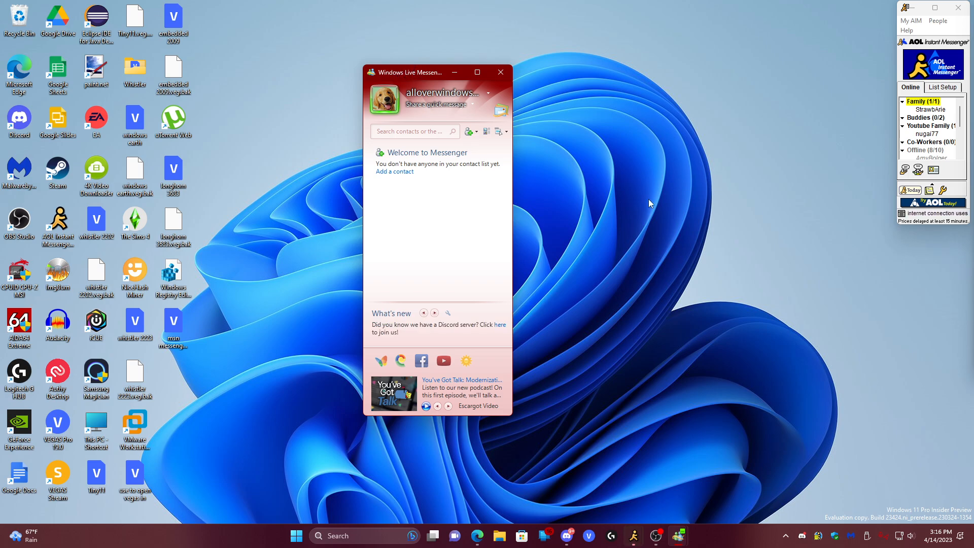
{"action": "mouse_move", "coordinate": [477, 225]}
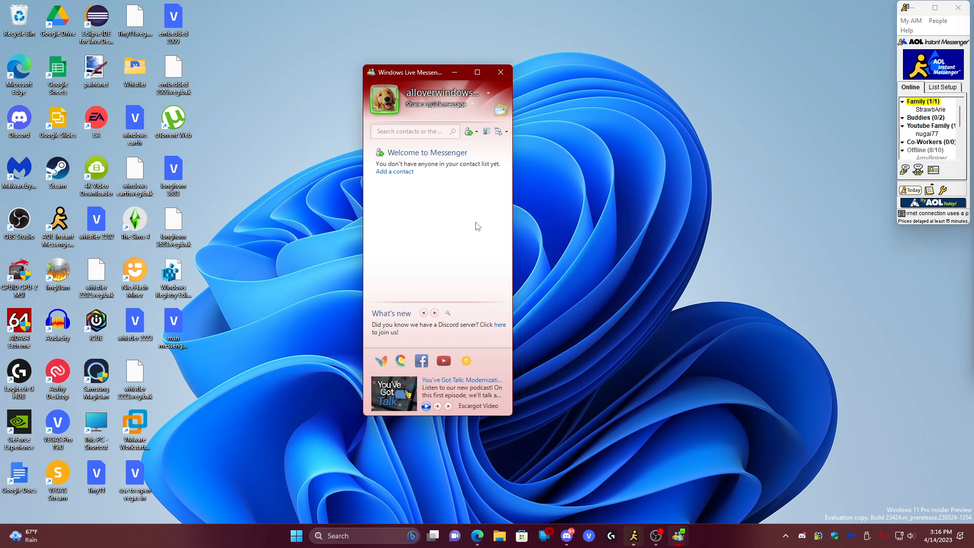
{"action": "mouse_move", "coordinate": [908, 345]}
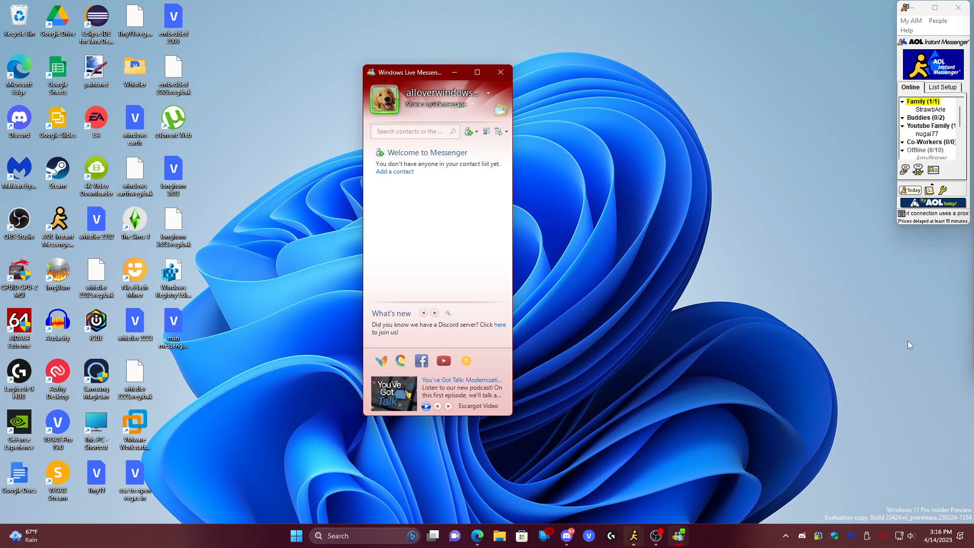